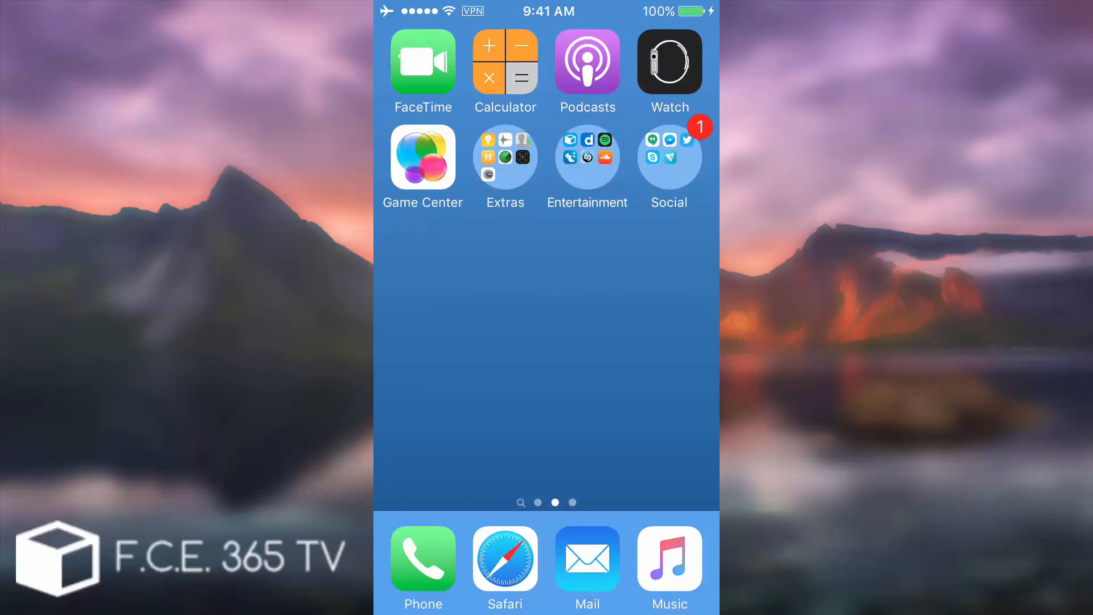
- Swipe back to the Home Screen's first page of stock apps
scroll("right", 3)
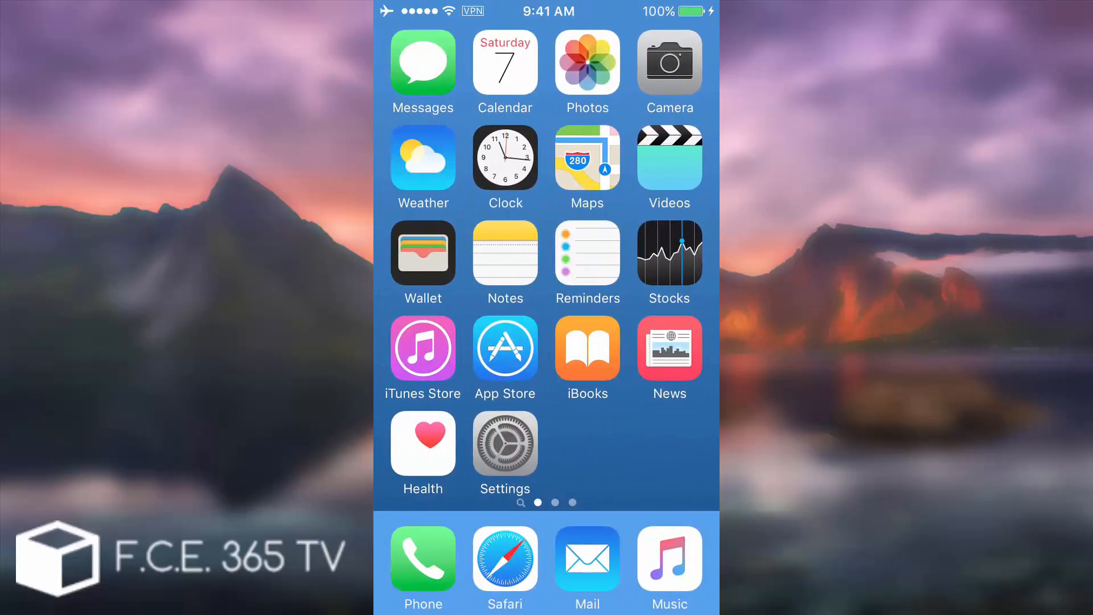
- Browse the heyeased.weebly.com round-folder wallpaper swatches in Safari
left_click(505, 560)
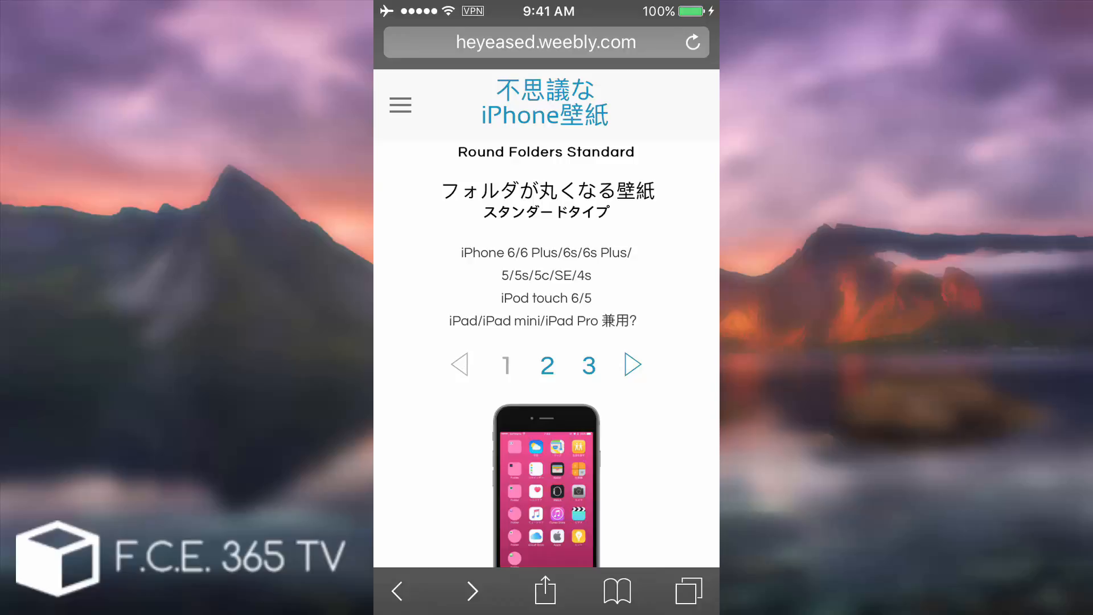
scroll("down", 3)
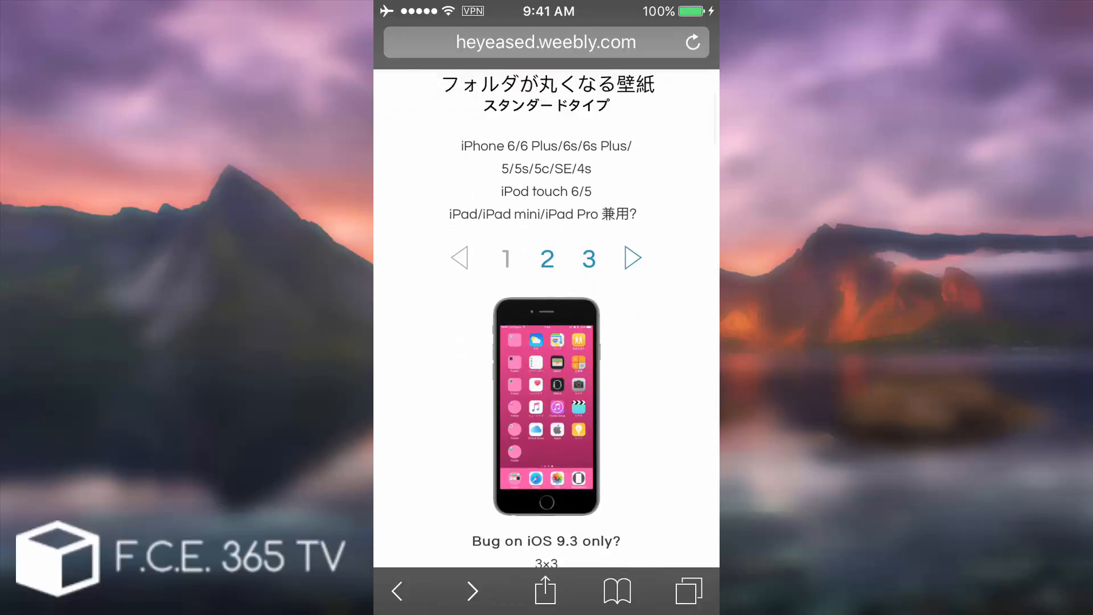
scroll("down", 3)
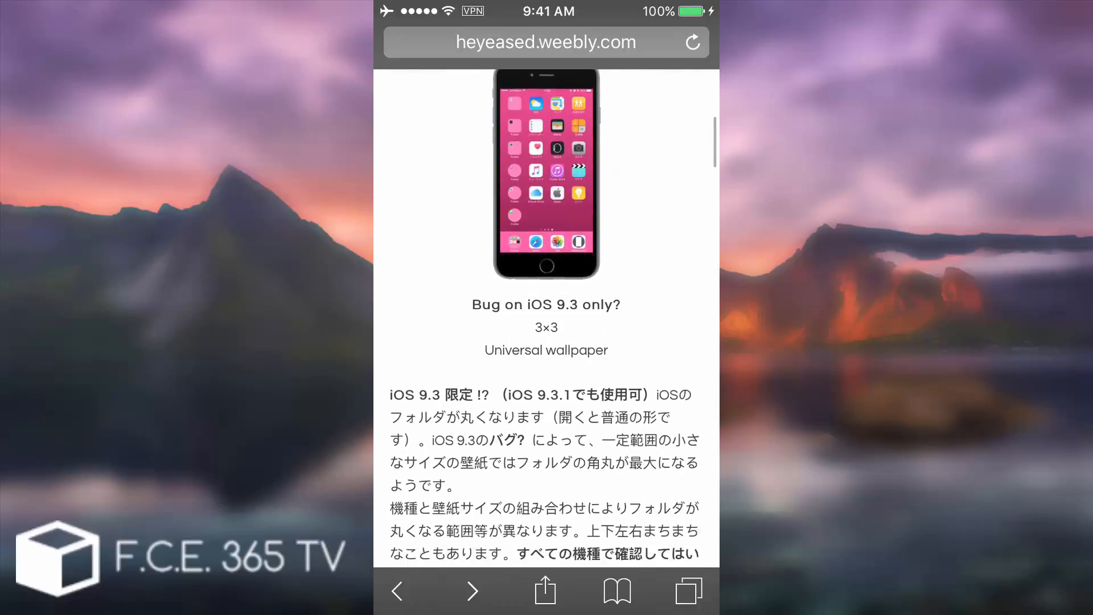
scroll("down", 3)
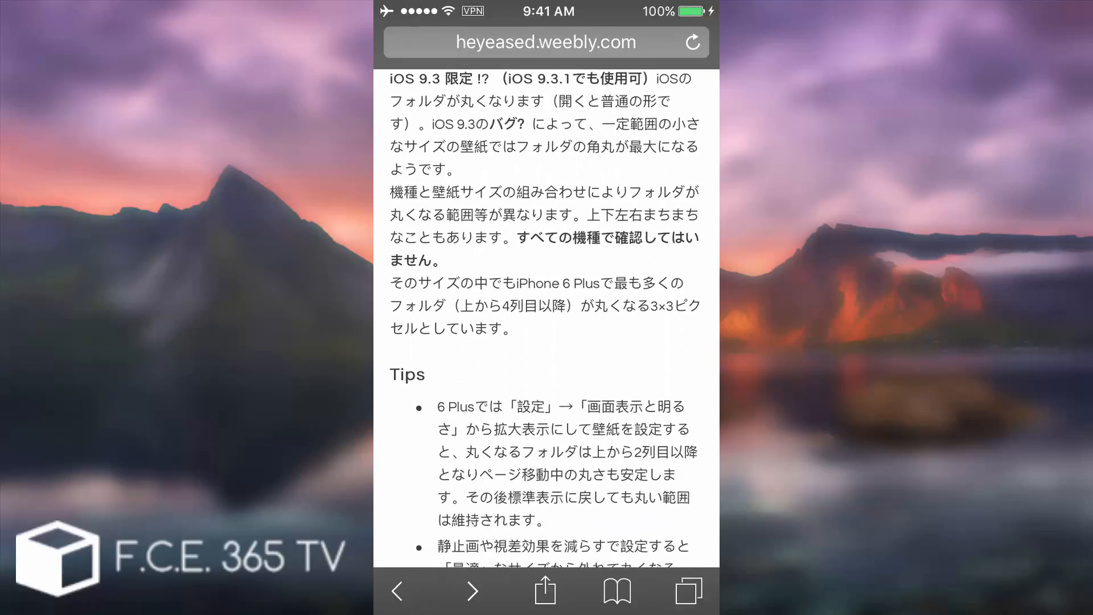
scroll("down", 3)
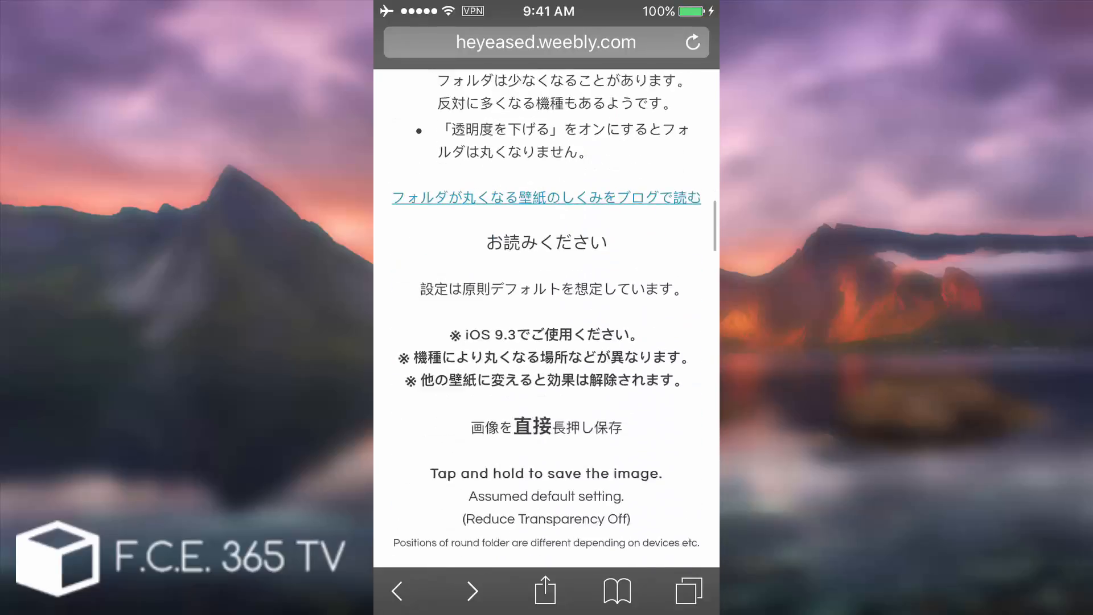
scroll("up", 3)
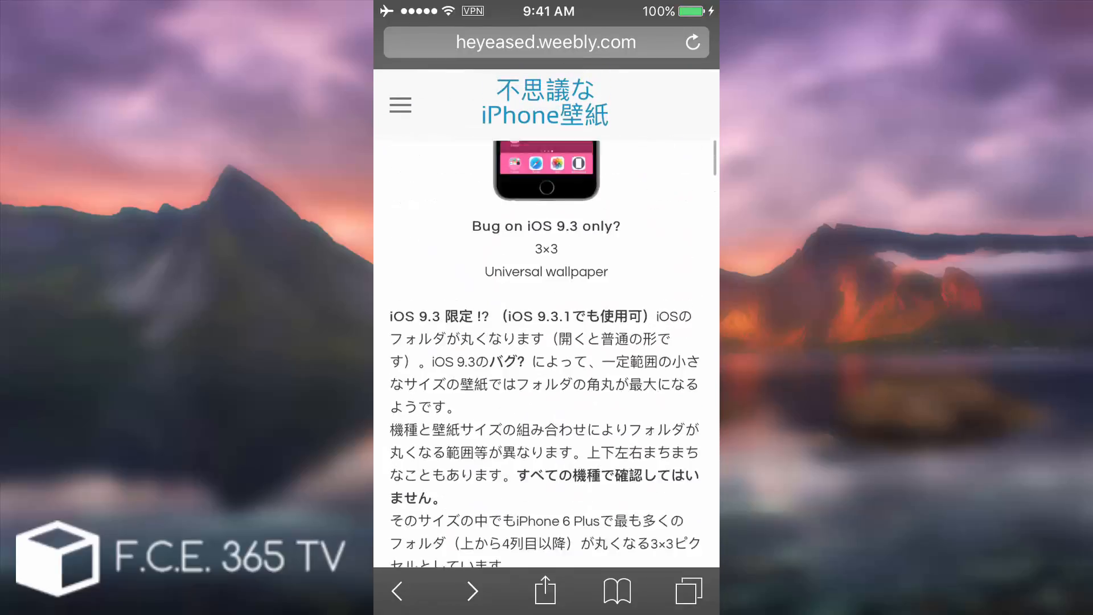
scroll("down", 3)
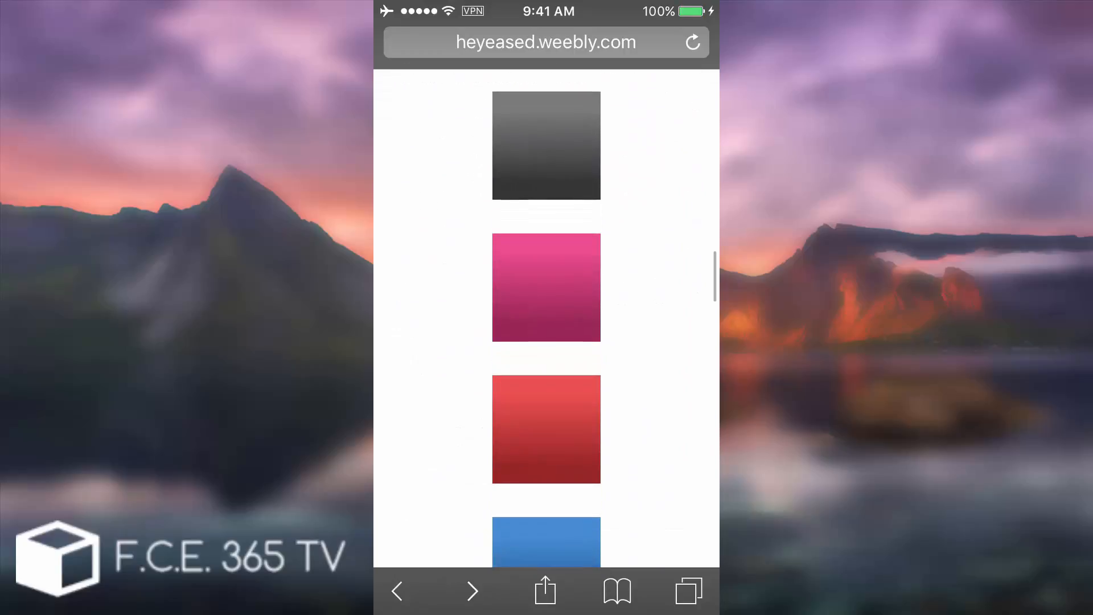
scroll("down", 3)
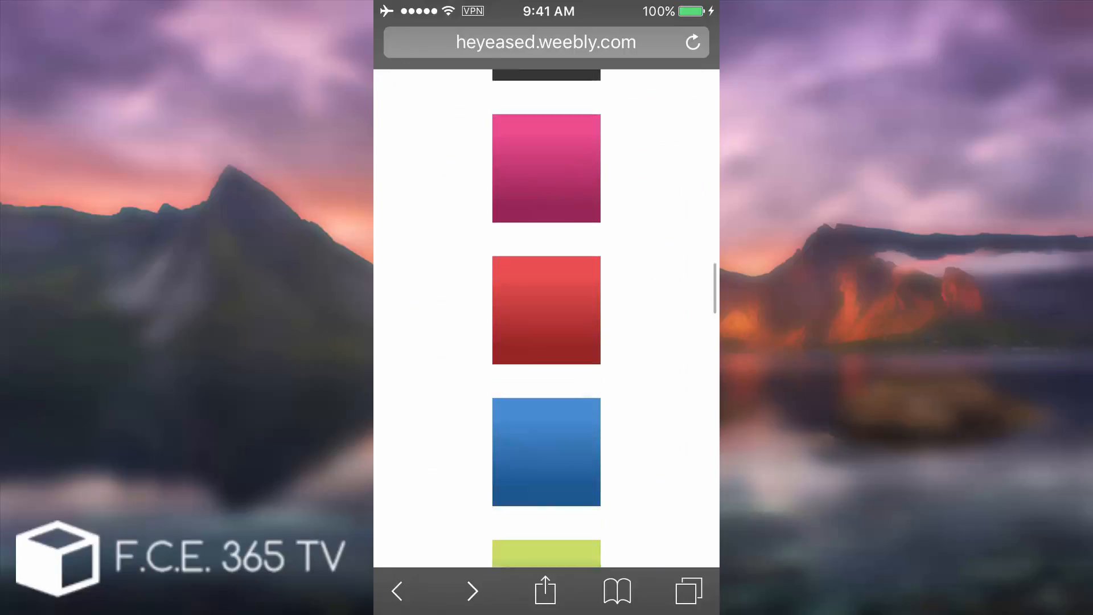
scroll("down", 3)
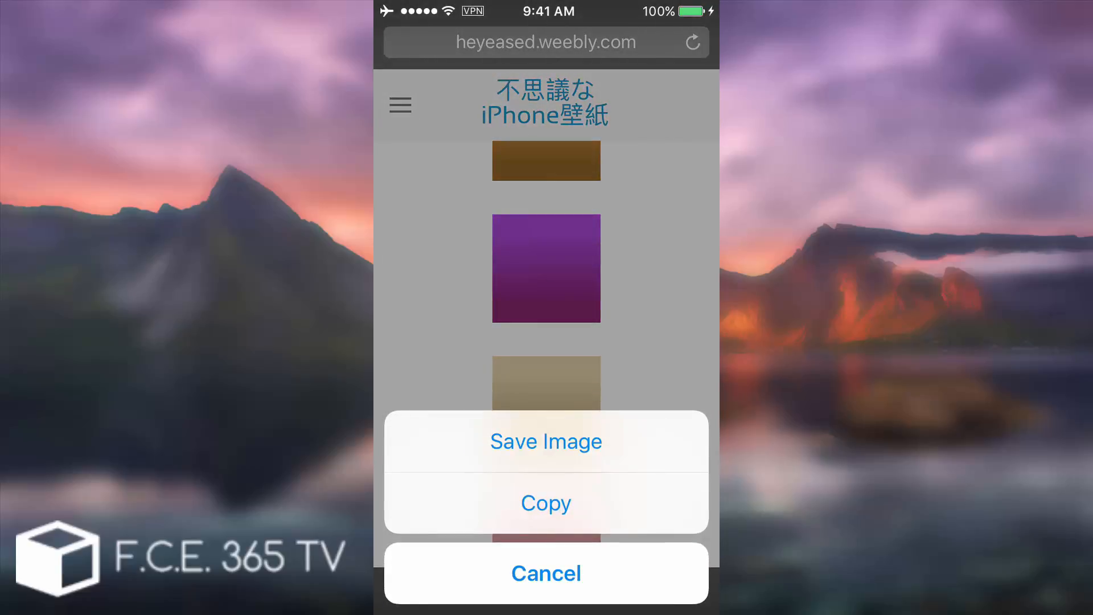
- Save a solid colour wallpaper swatch to Photos and continue to the end of the first page
left_click(545, 573)
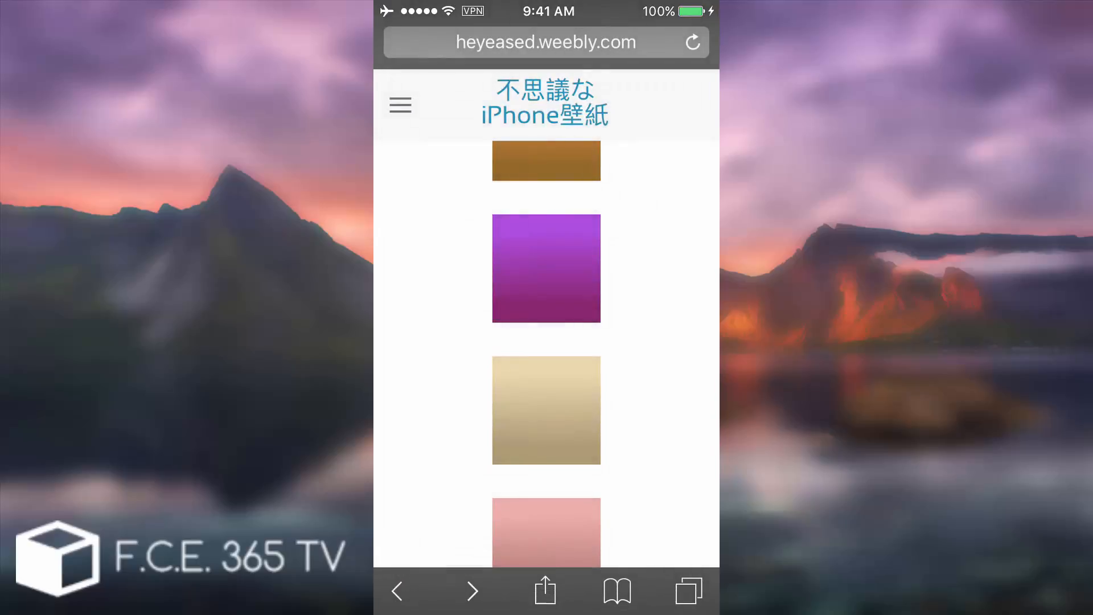
scroll("down", 3)
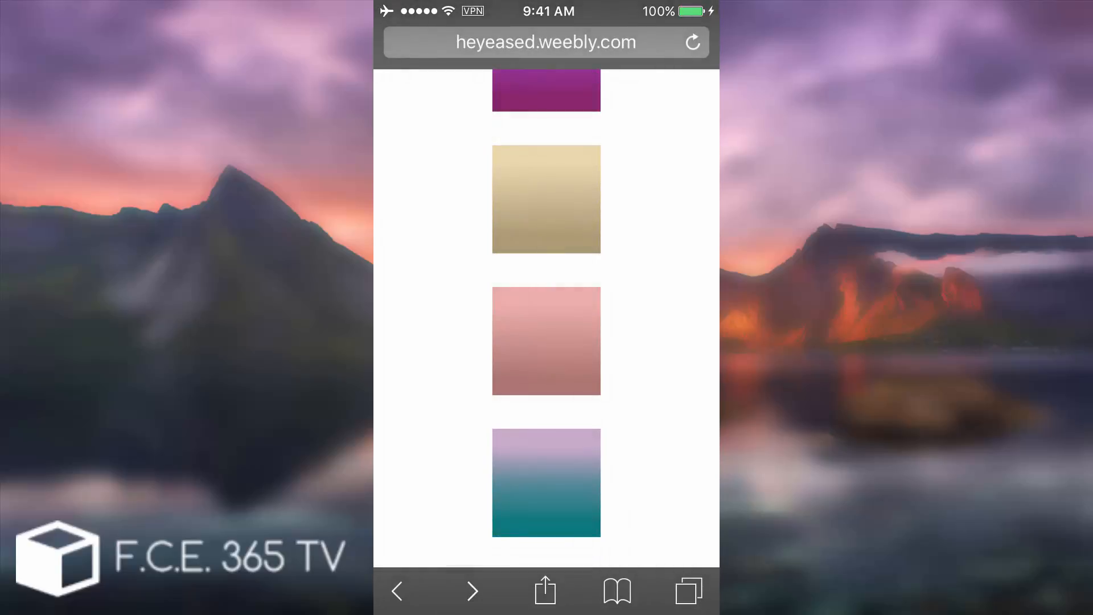
scroll("down", 3)
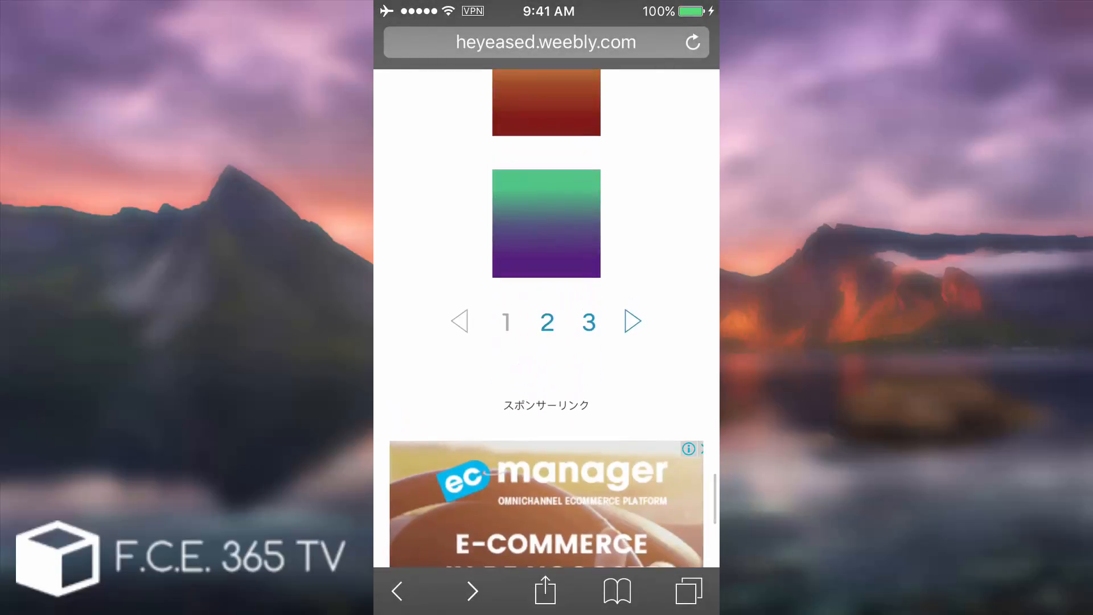
- Browse pages 2 and 3 of the round-folder wallpaper site, then go home
left_click(694, 42)
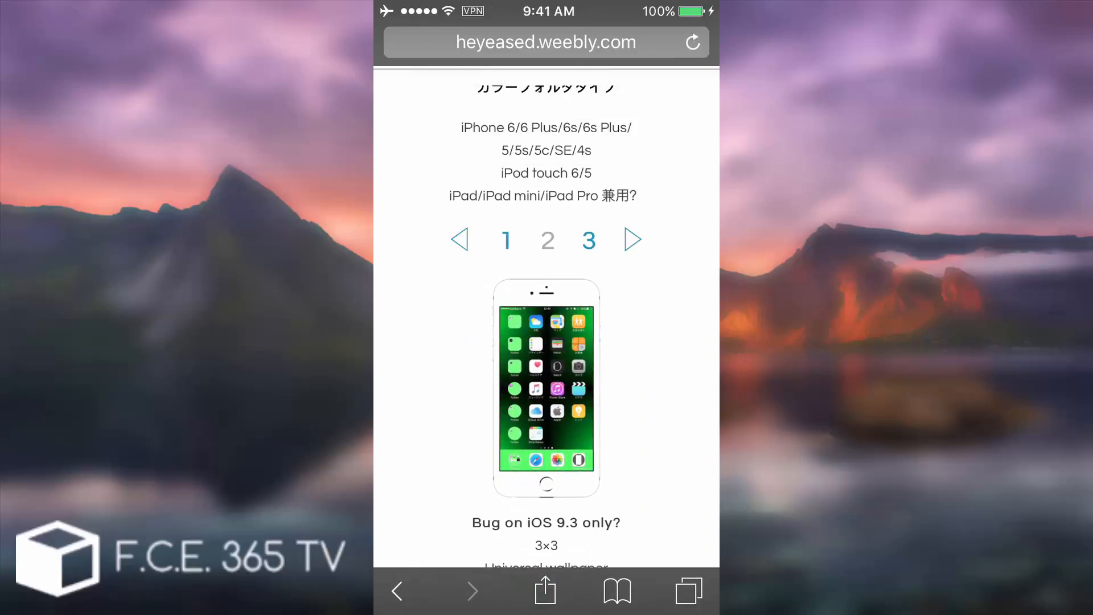
scroll("down", 3)
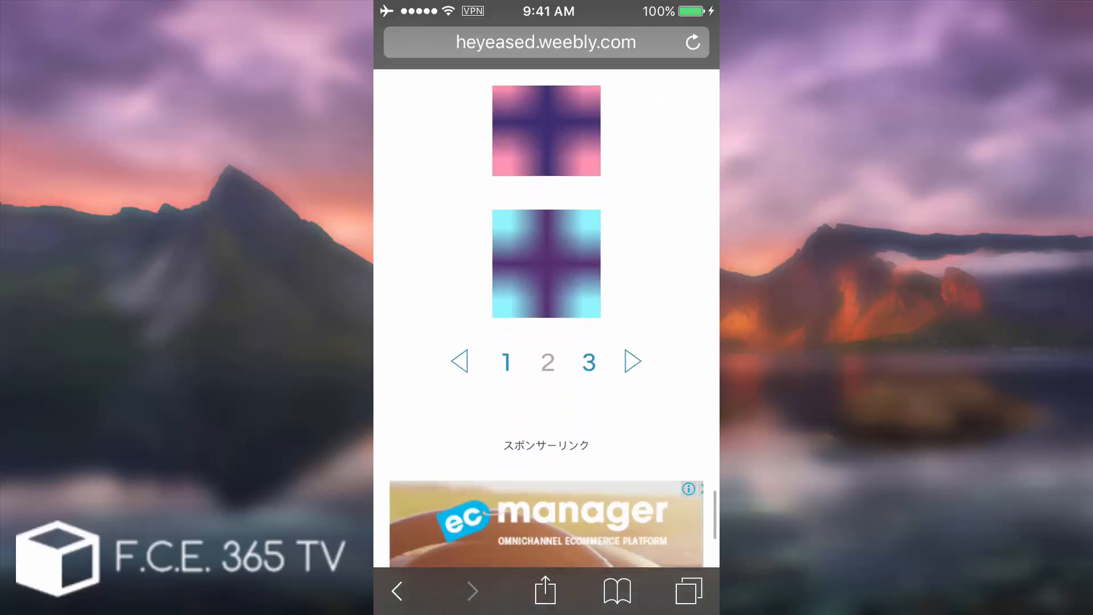
left_click(692, 42)
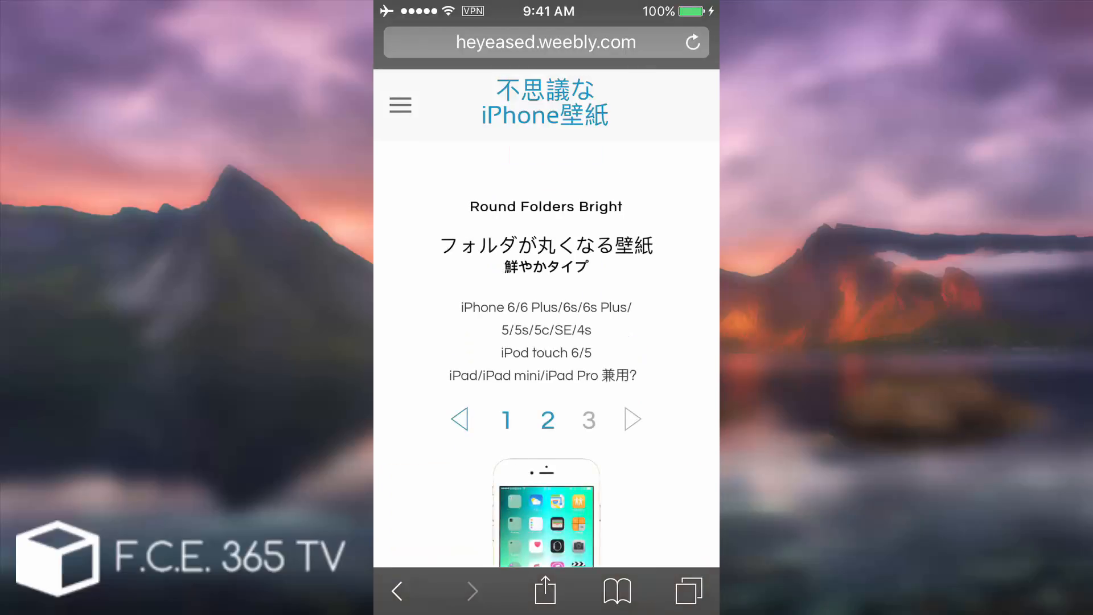
scroll("down", 3)
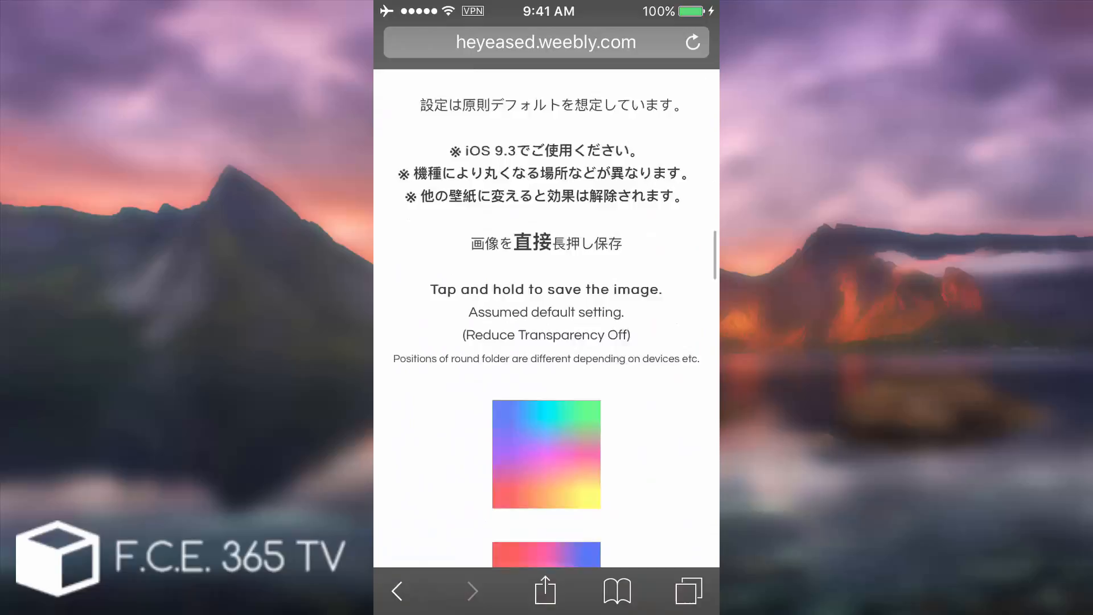
scroll("down", 3)
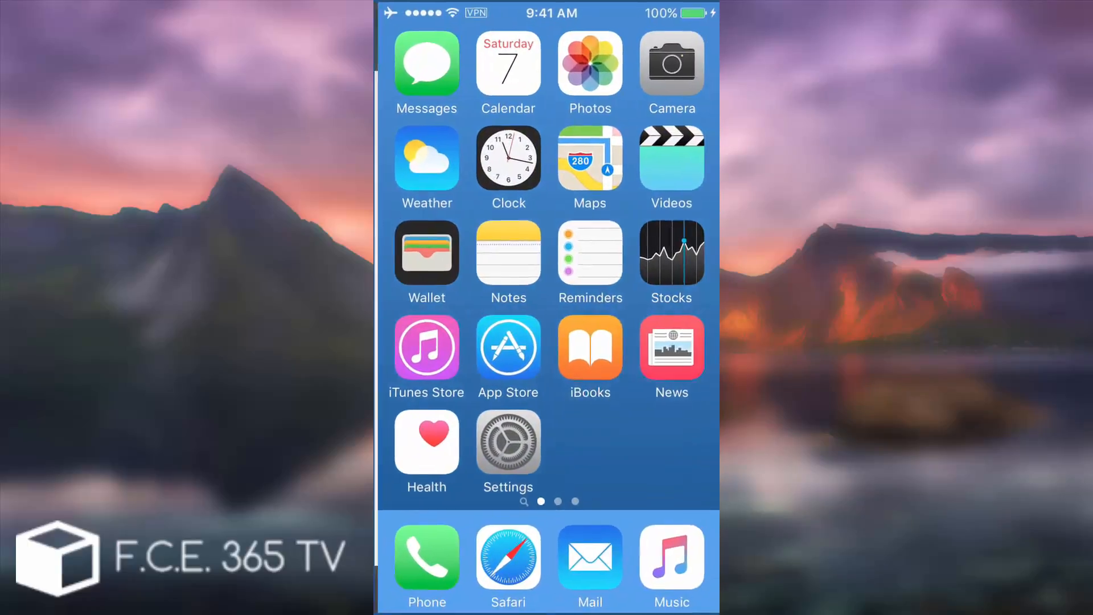
- In Settings Wallpaper, preview the purple Camera Roll image, then set the beige gradient instead
left_click(508, 450)
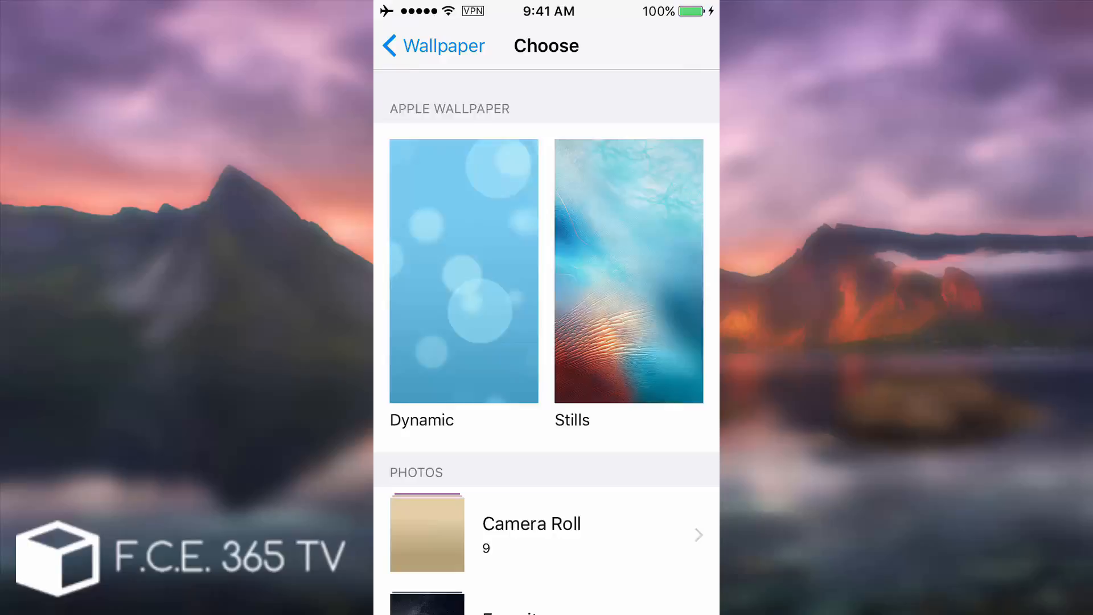
left_click(529, 535)
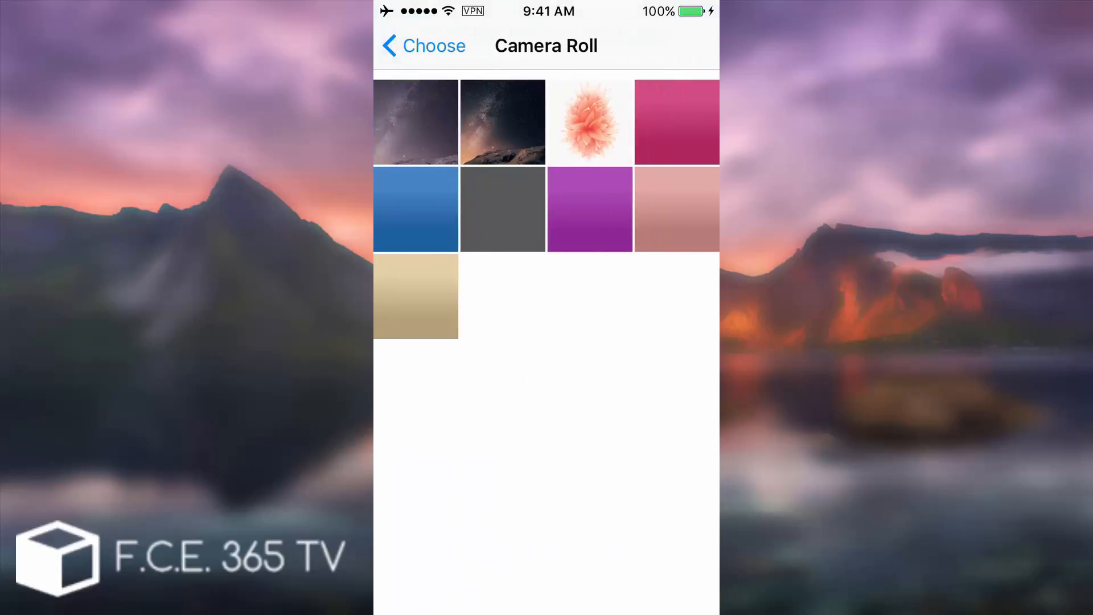
left_click(589, 210)
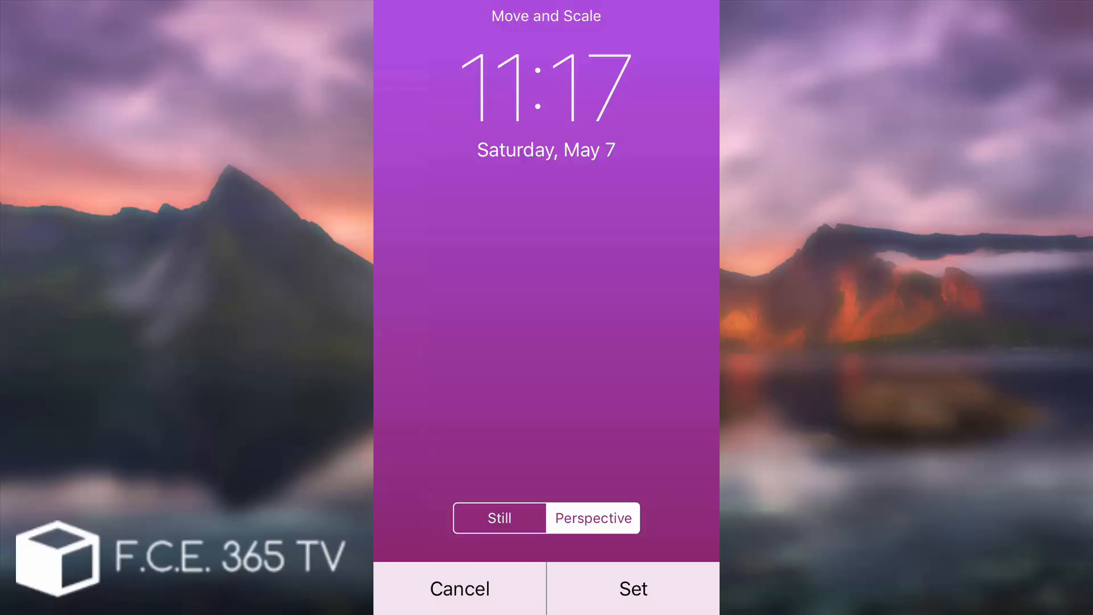
left_click(631, 589)
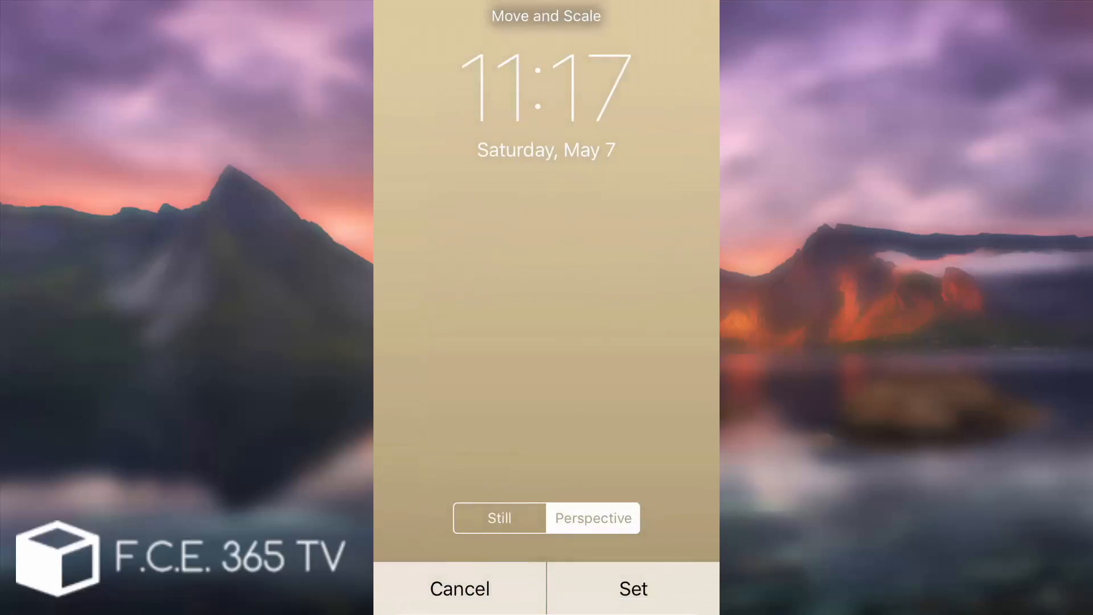
left_click(633, 589)
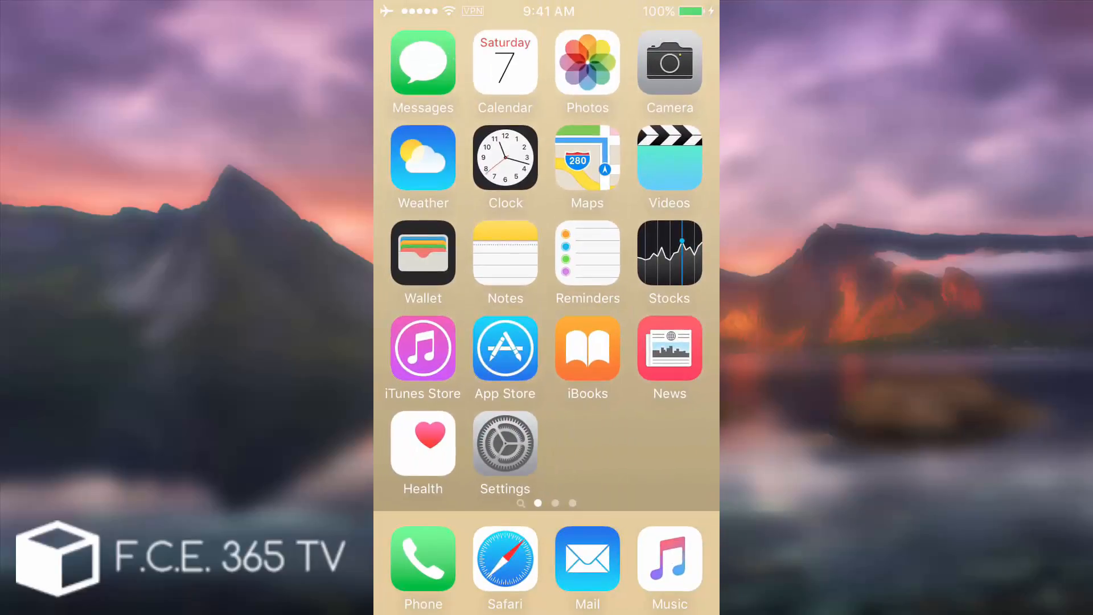
- Set the plain gray Camera Roll image as the Home Screen wallpaper
scroll("left", 3)
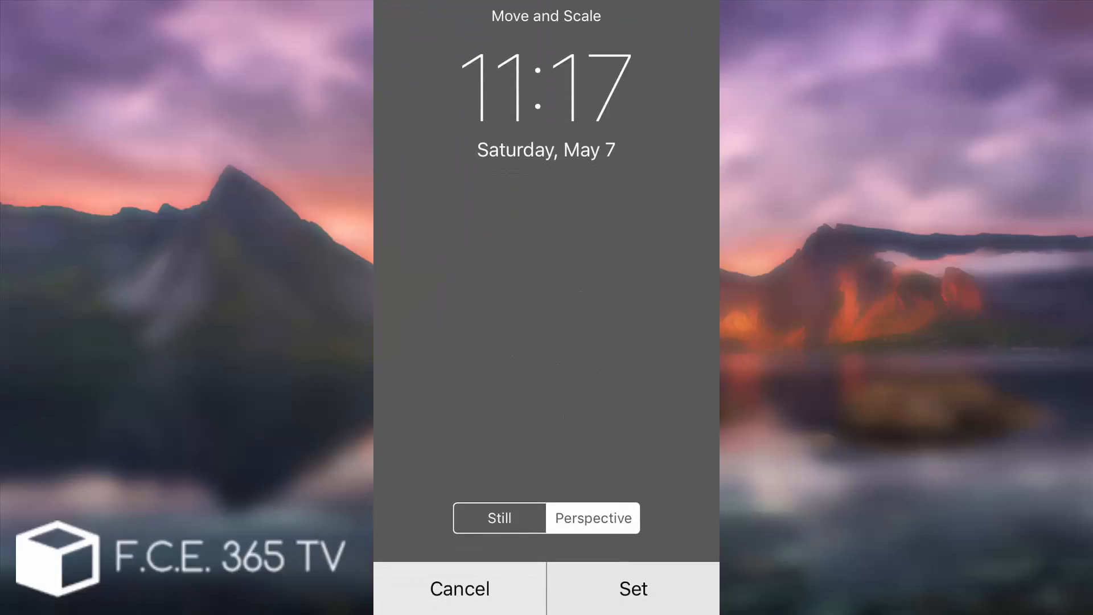
left_click(632, 588)
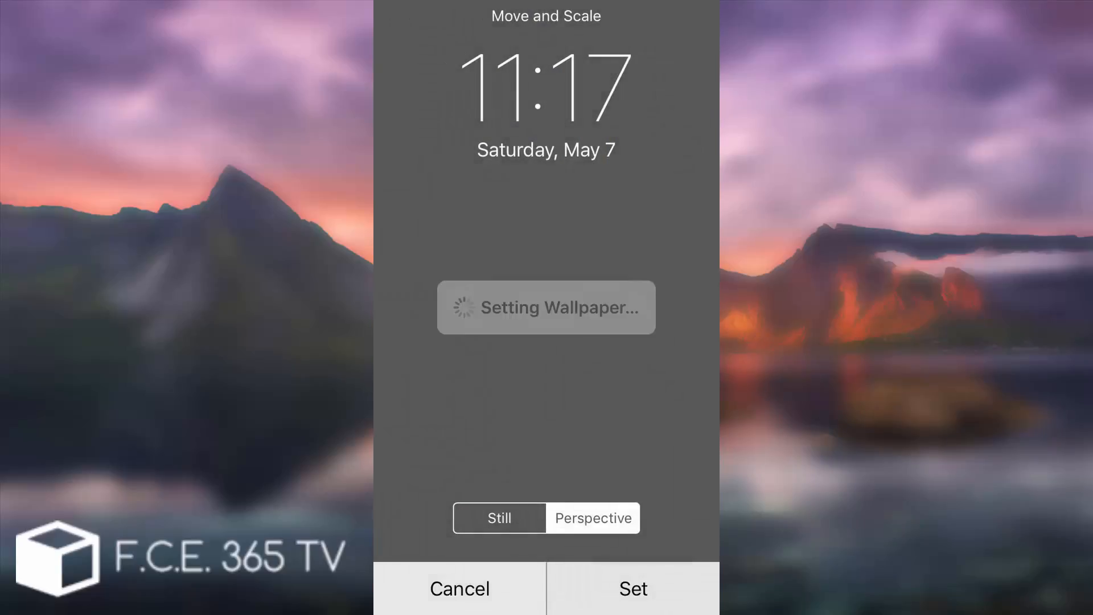
left_click(632, 589)
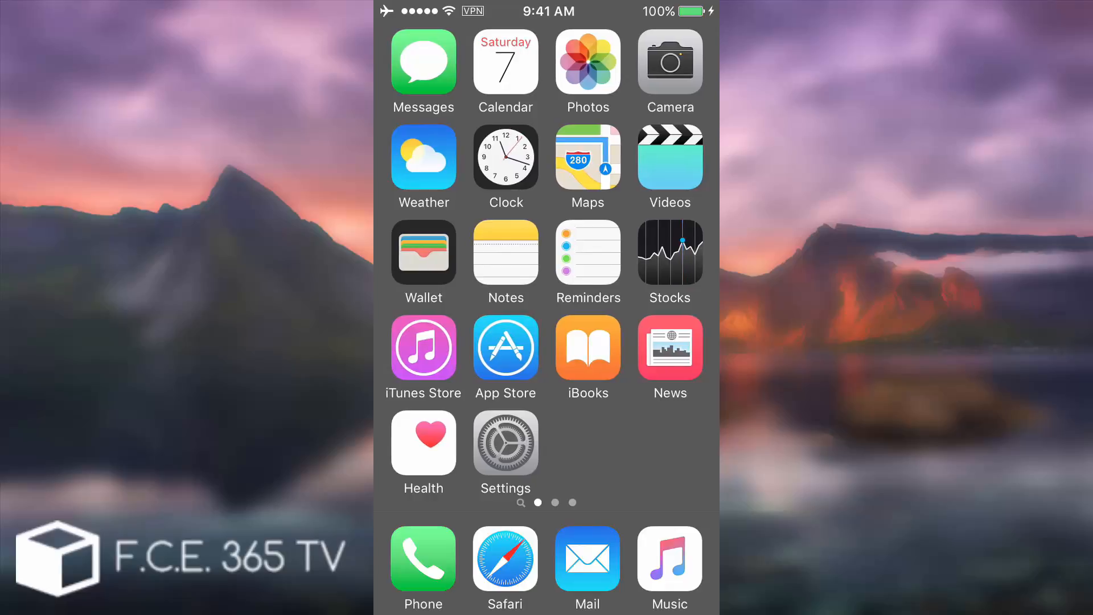
- Browse the White and Grey dock-hiding wallpaper previews on iosemulatorspot.com
left_click(505, 557)
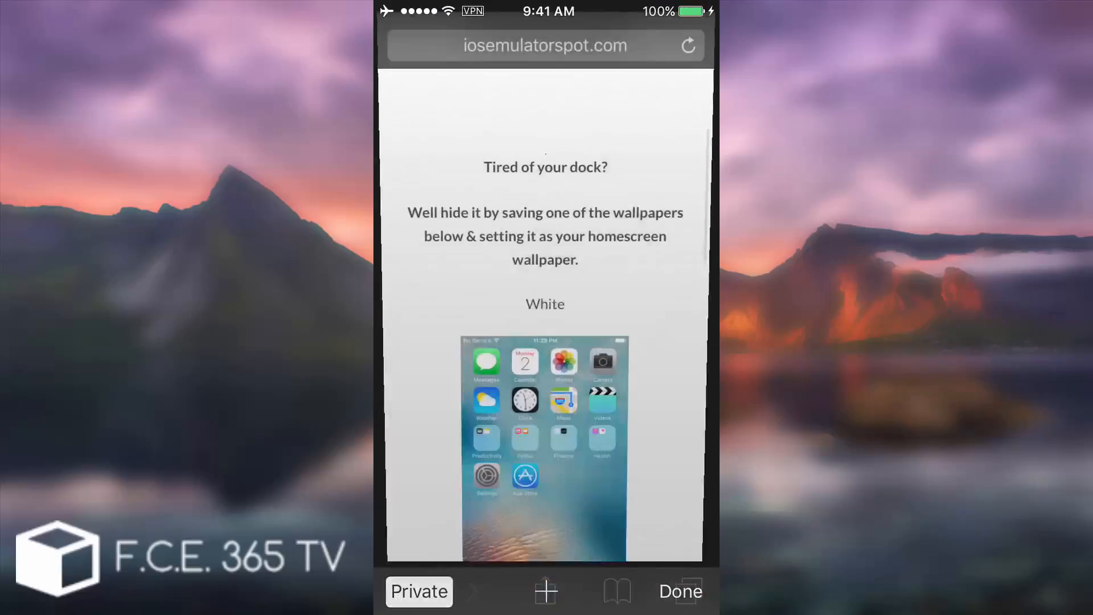
left_click(679, 592)
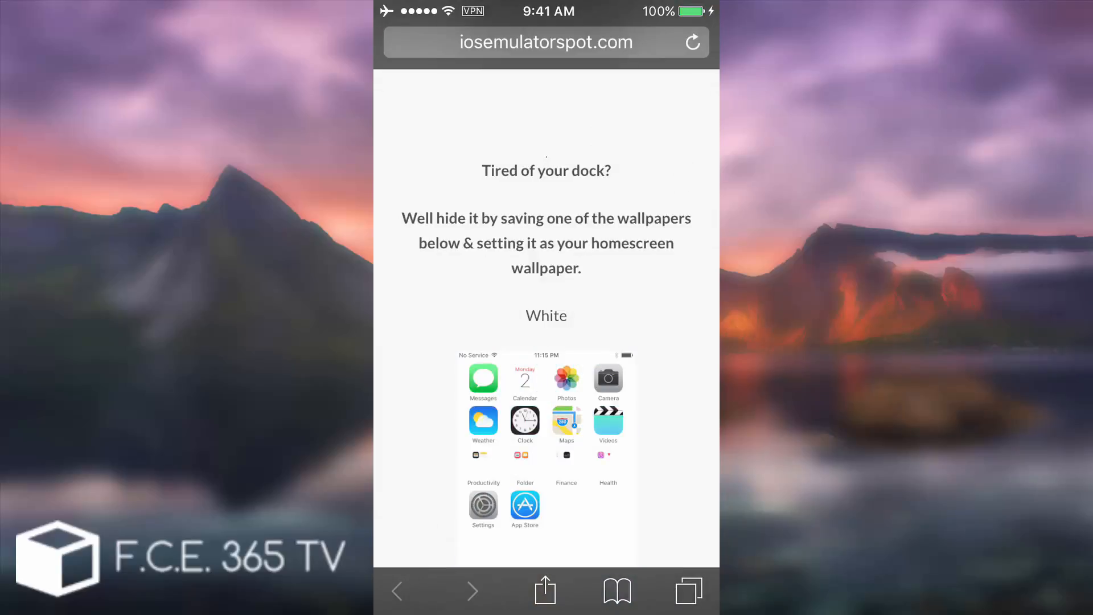
scroll("down", 3)
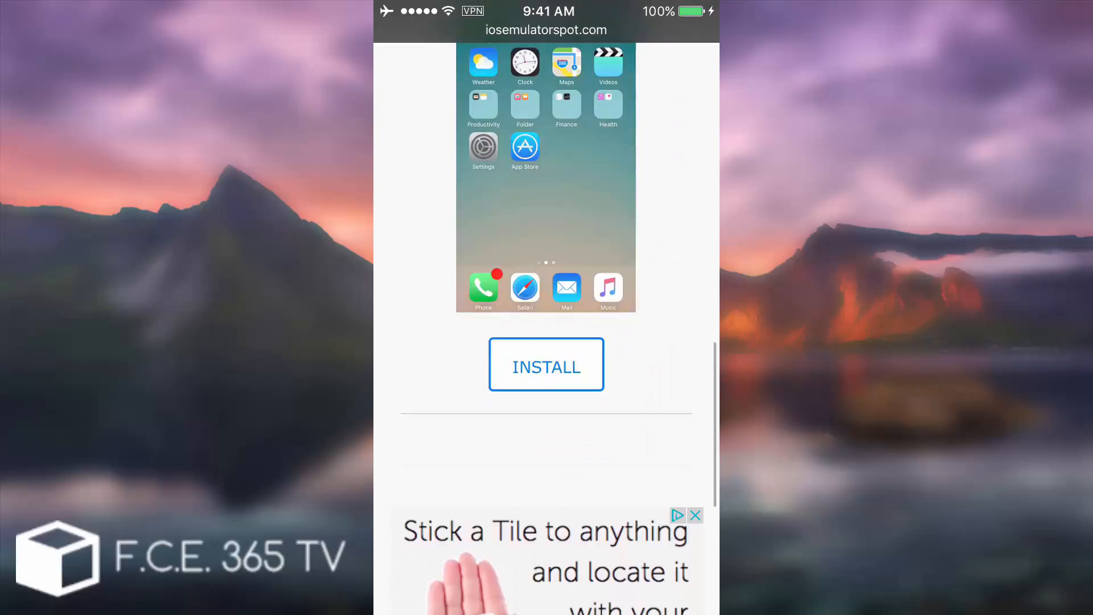
scroll("up", 3)
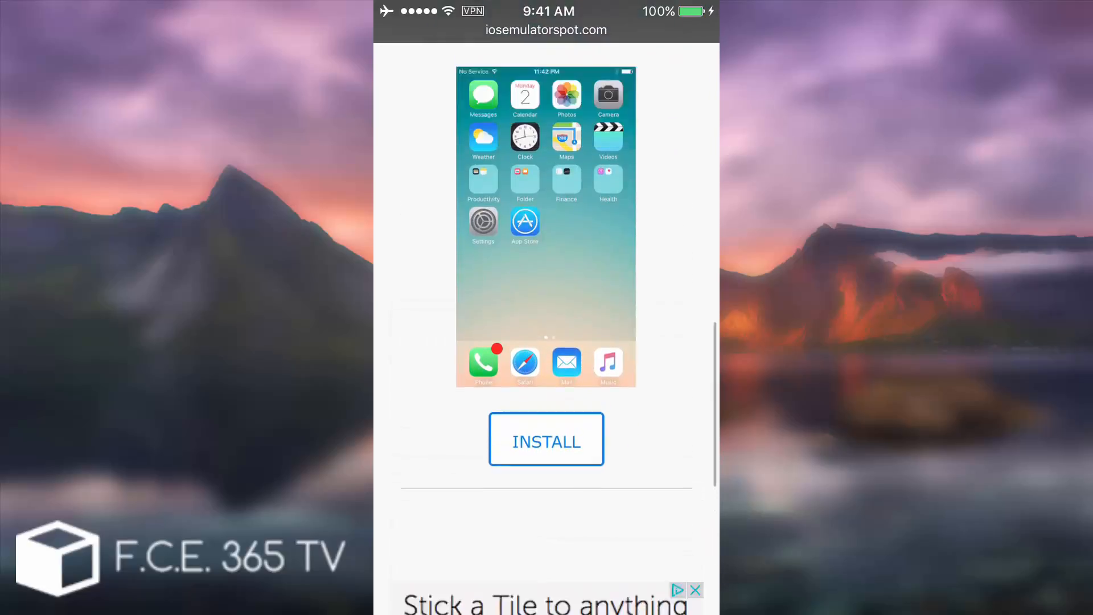
scroll("down", 3)
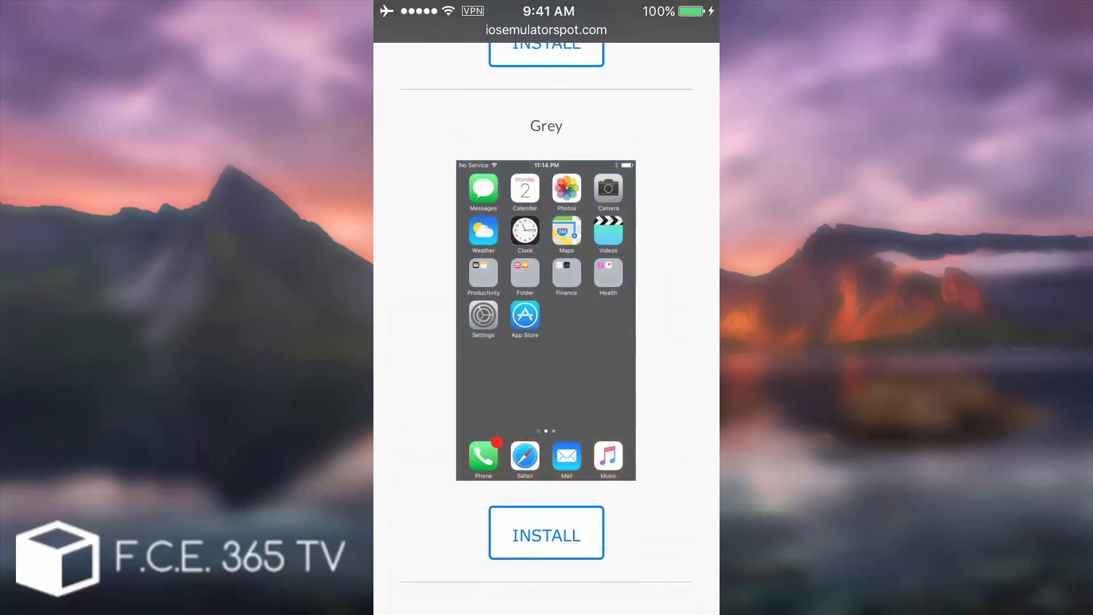
scroll("up", 3)
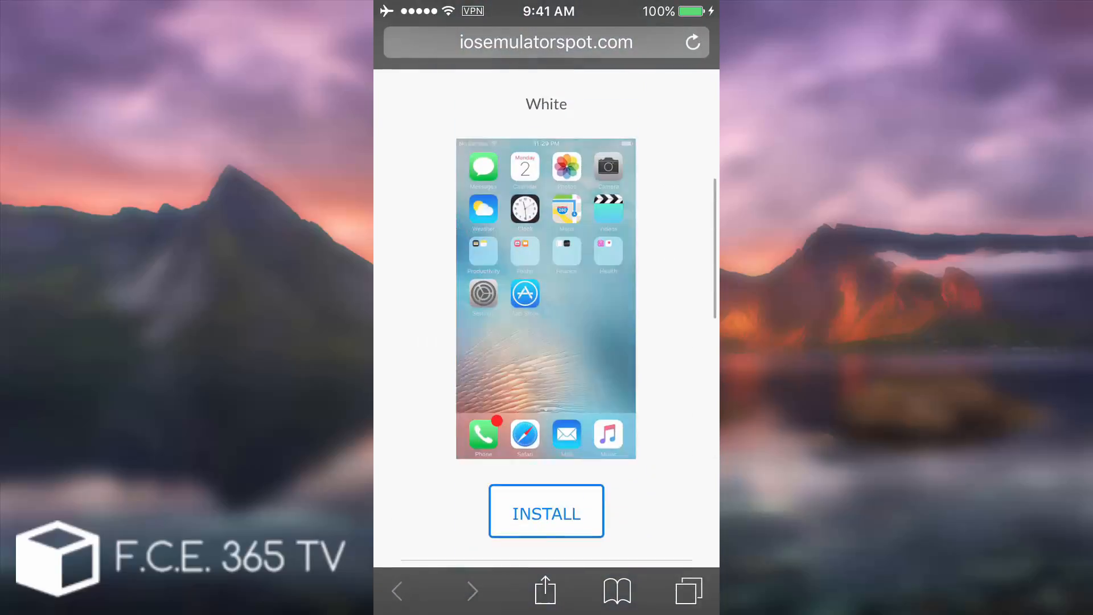
scroll("down", 3)
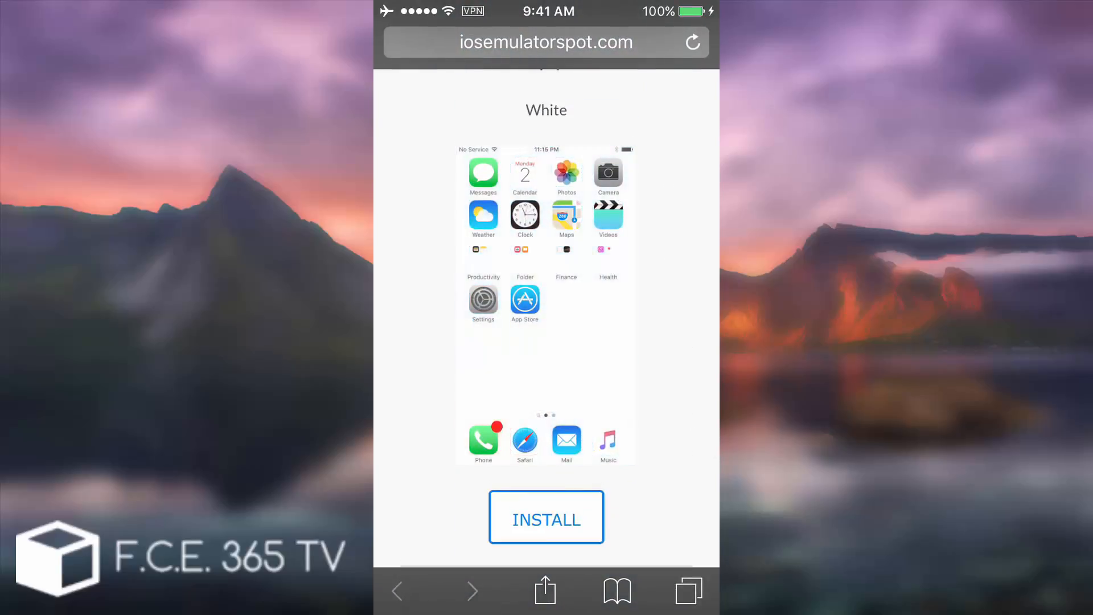
- Start installing the White dock-hiding wallpaper
left_click(546, 517)
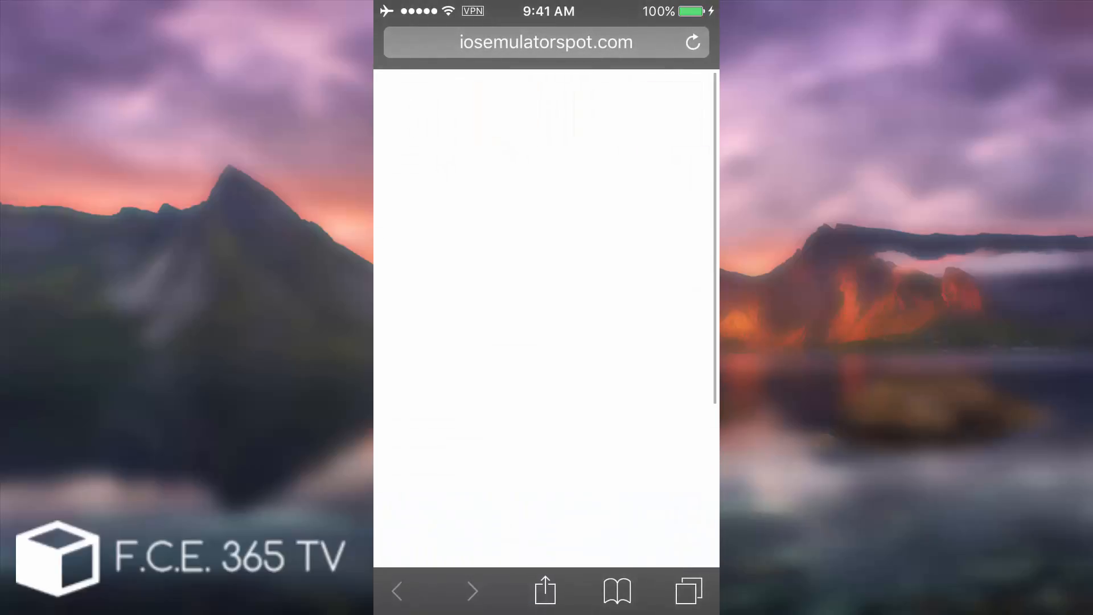
- Retry the White install, then open the Grey wallpaper's grey-image trick page
scroll("down", 3)
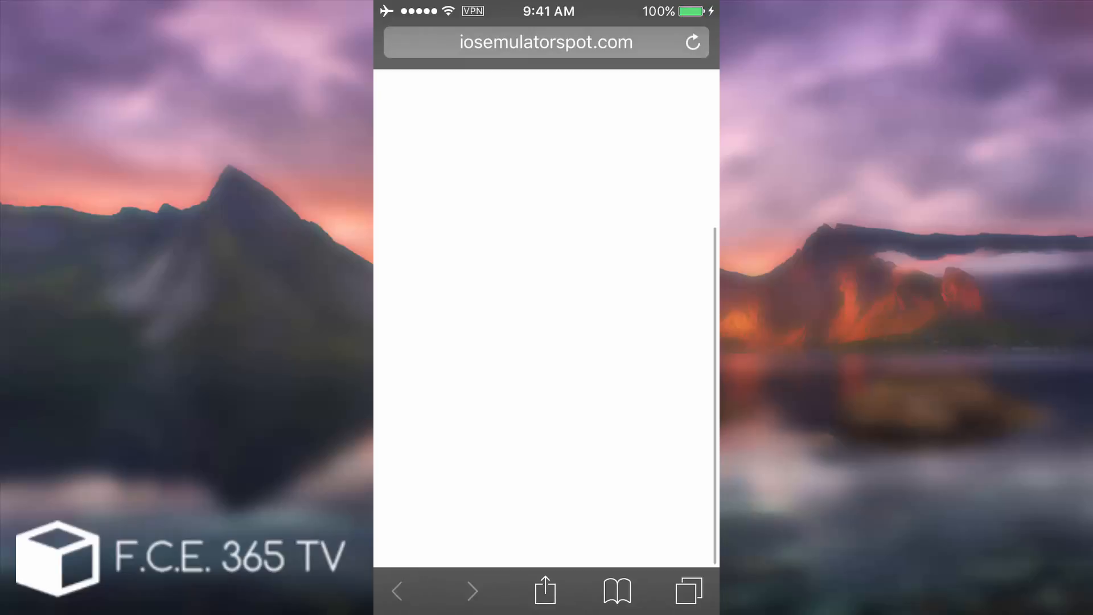
left_click(686, 592)
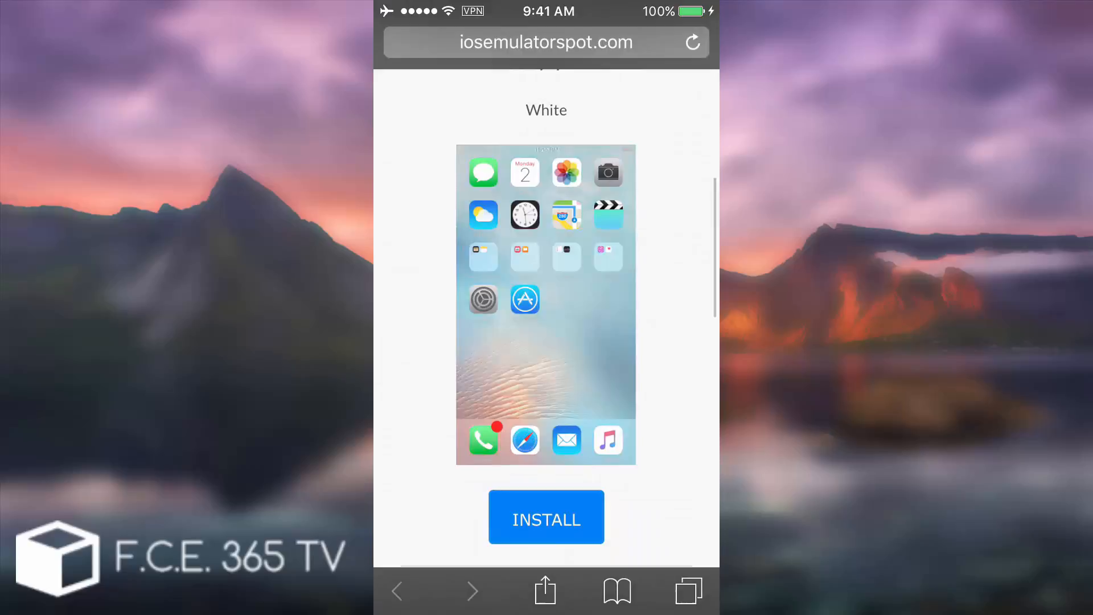
left_click(688, 591)
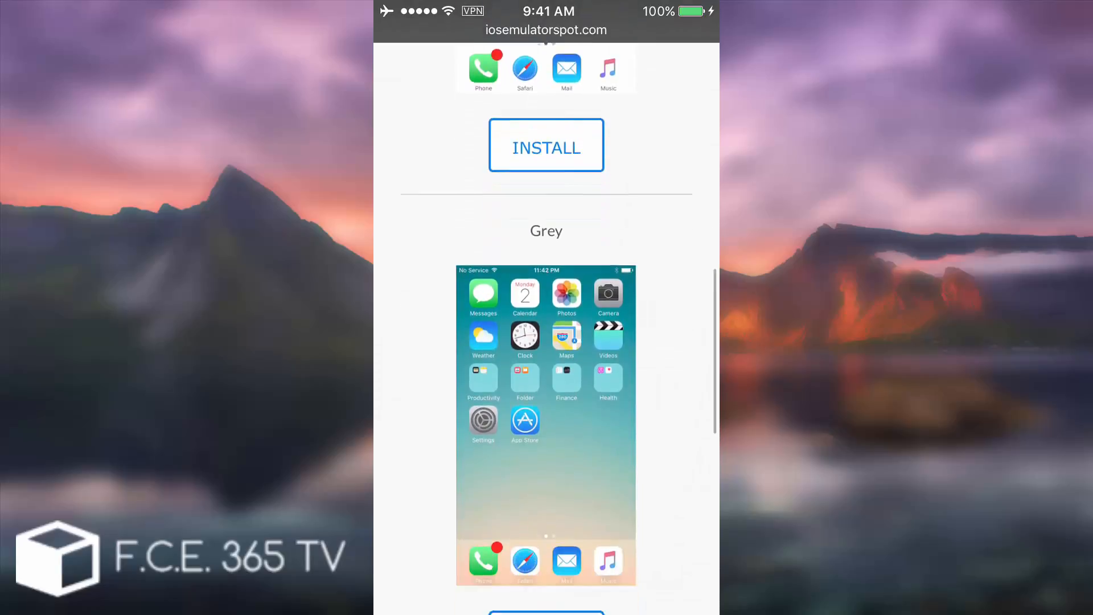
left_click(545, 145)
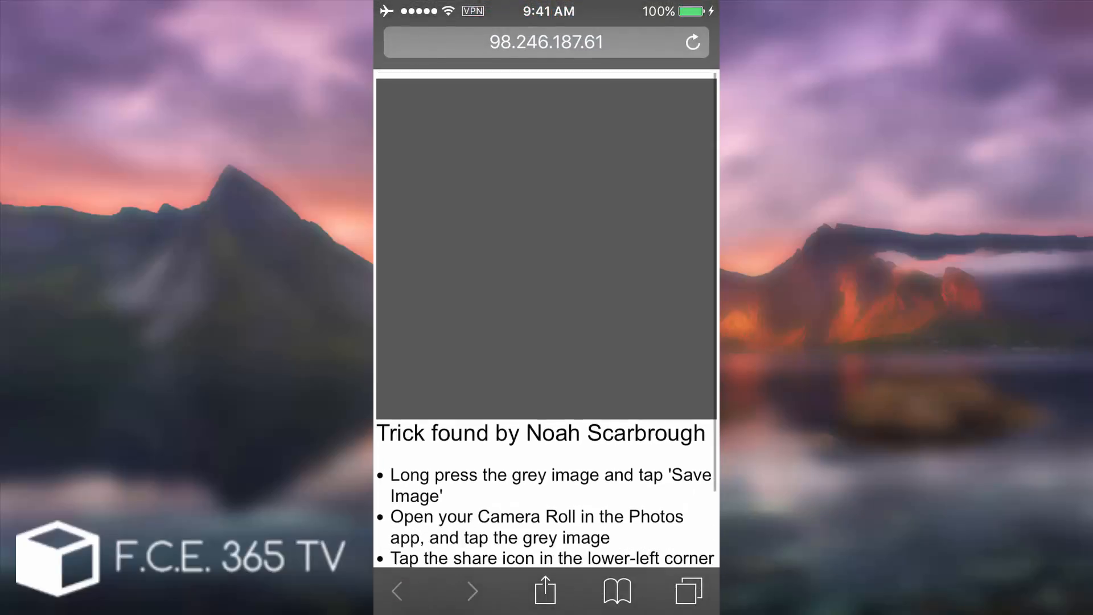
- Leave the trick page for the Home Screen's second page over the grey wallpaper
scroll("down", 3)
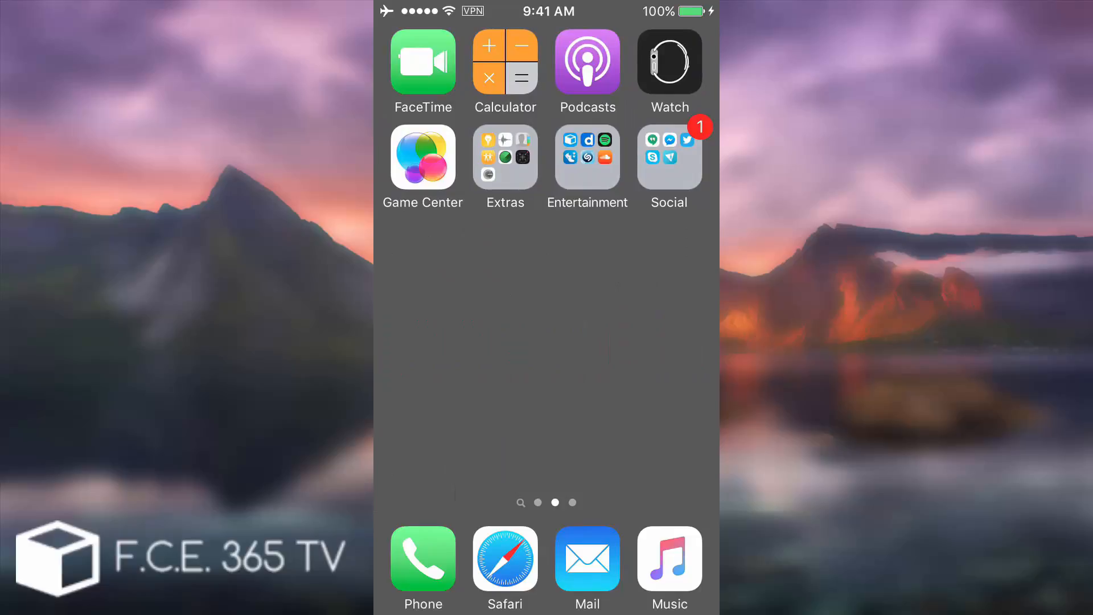
- Open today's saved grey image in Photos
scroll("left", 3)
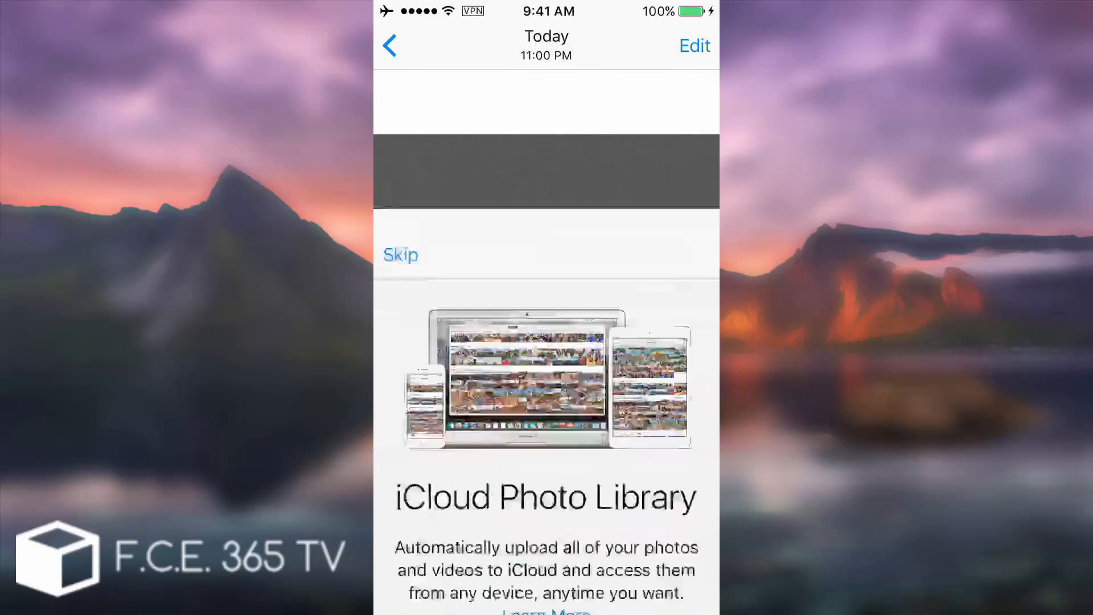
- Skip the iCloud prompt, open the grey image's Crop tool, then cancel and go home
left_click(400, 254)
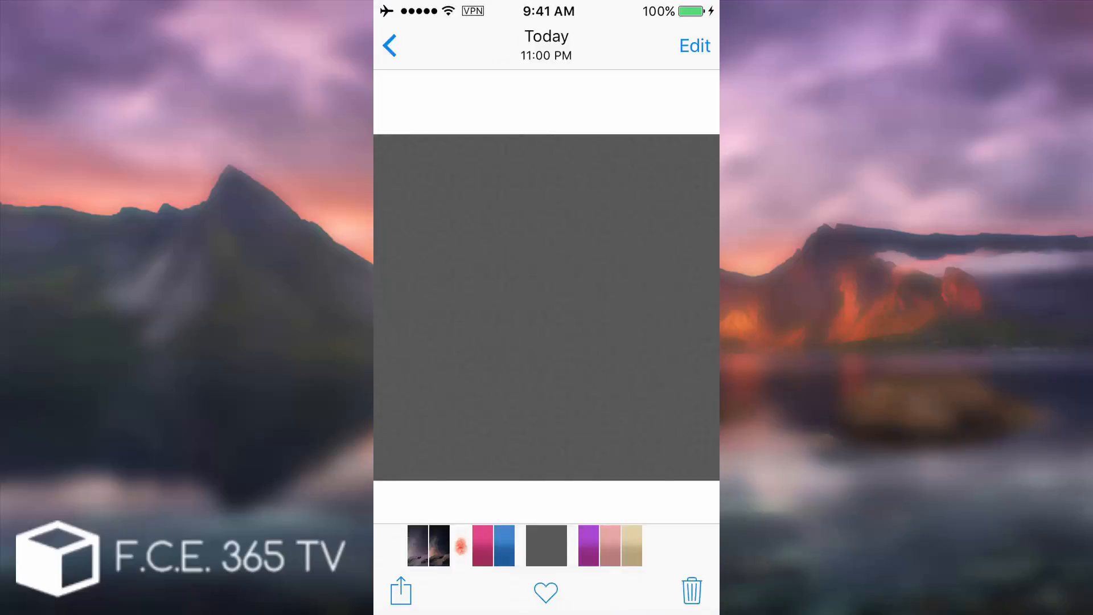
left_click(694, 45)
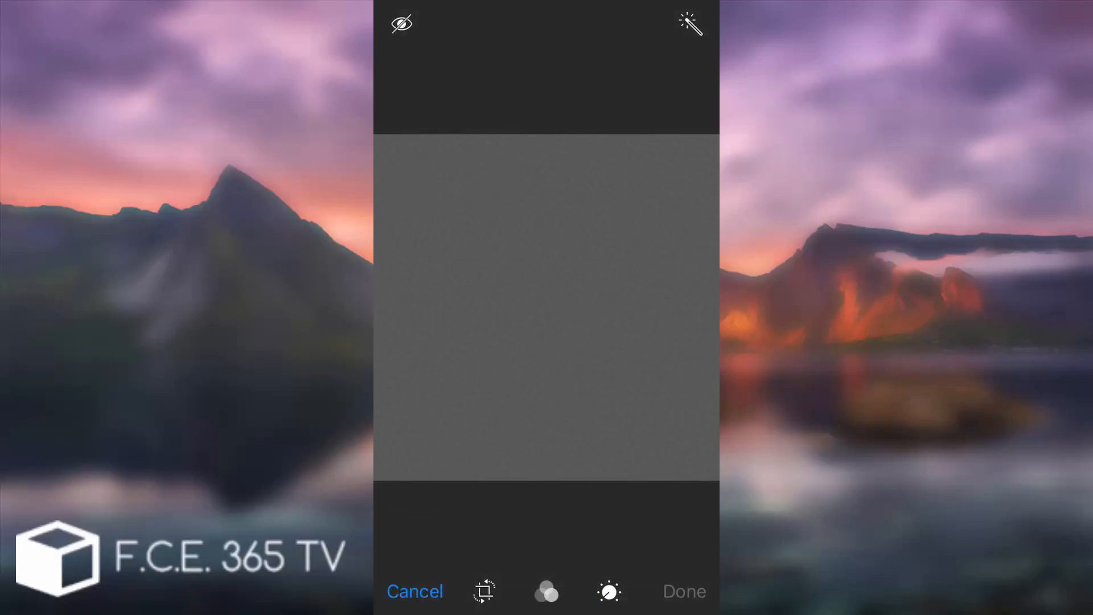
left_click(483, 591)
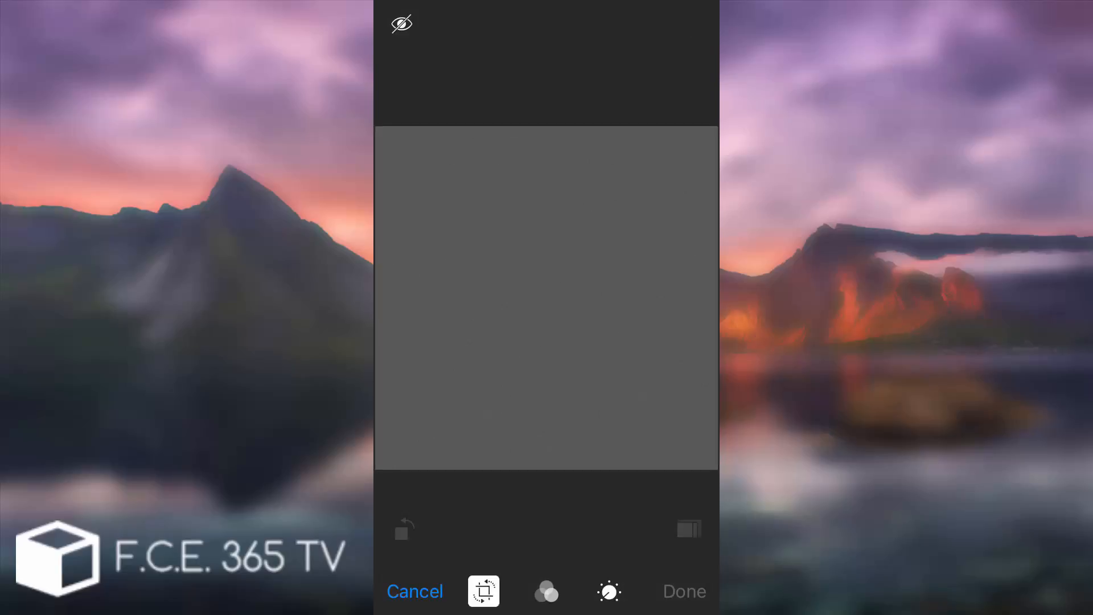
left_click(483, 591)
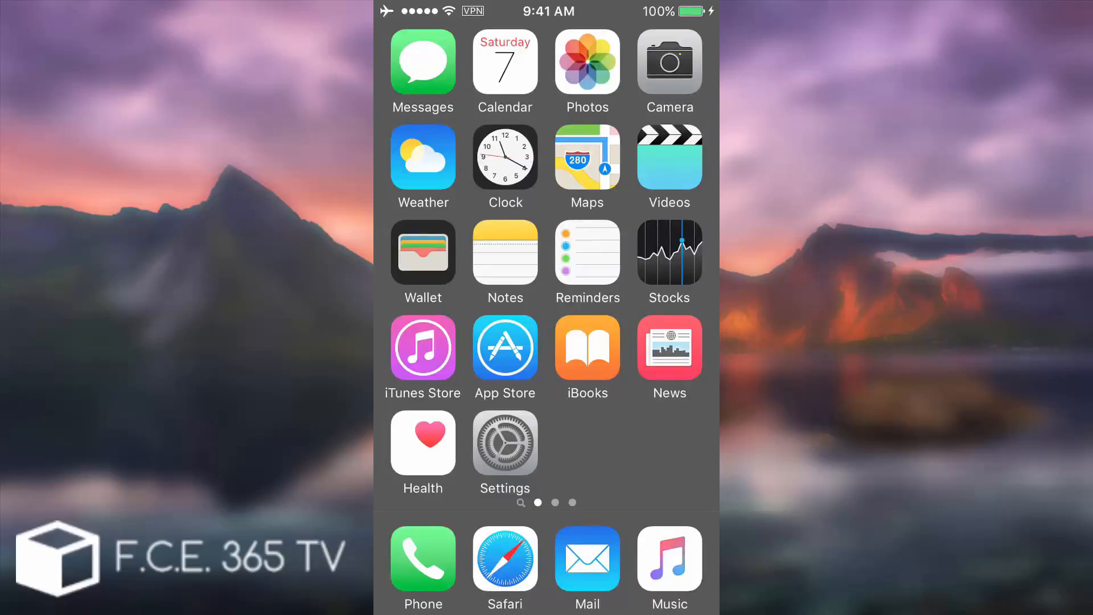
- View the solid blue image under Today in Photos, then return home
left_click(587, 62)
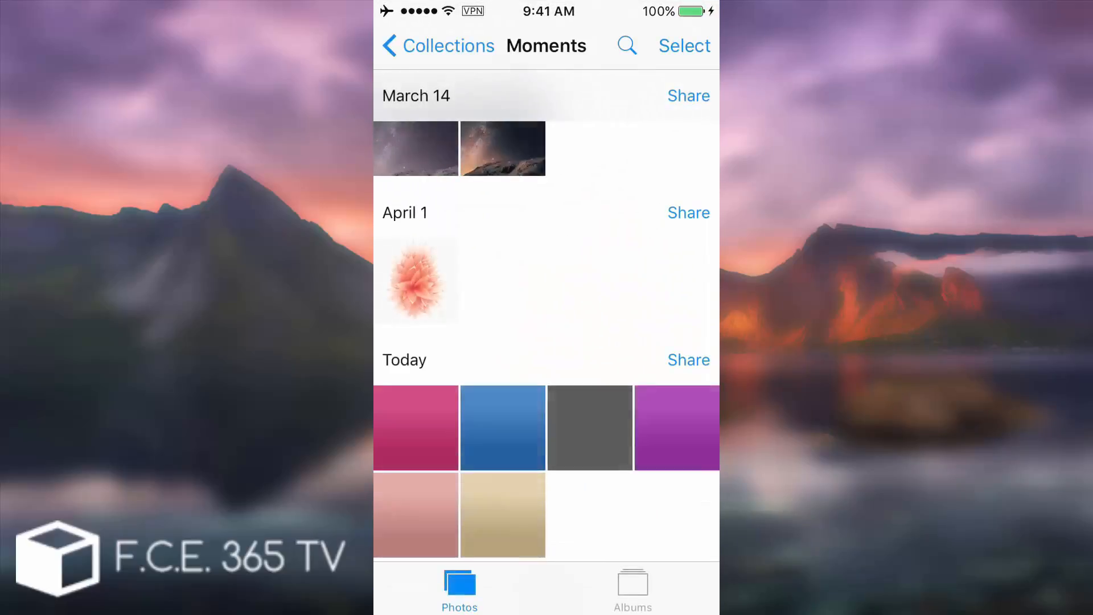
left_click(588, 427)
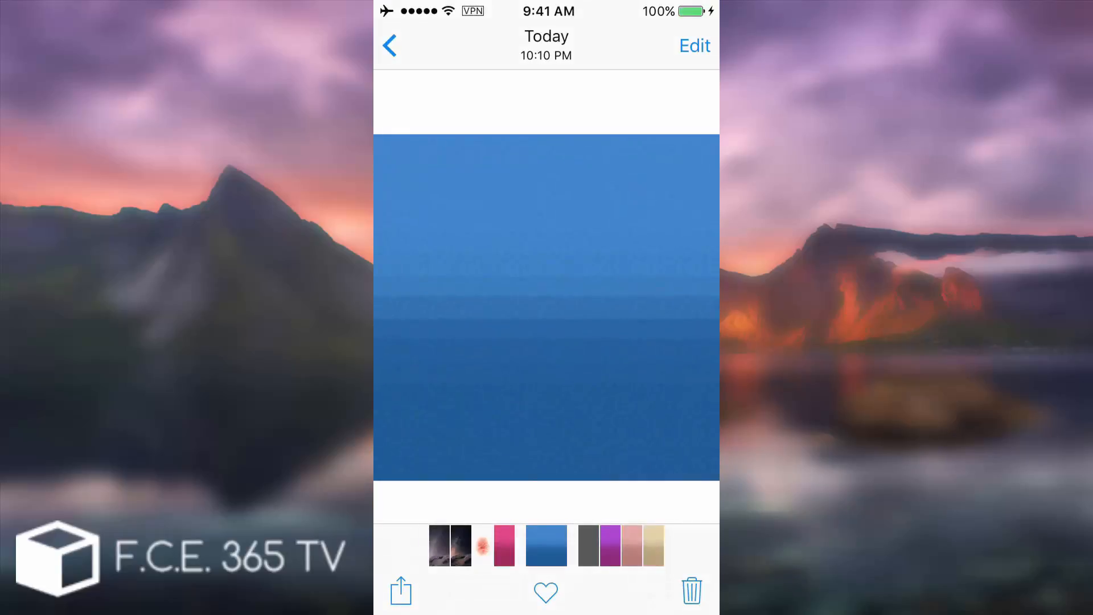
key("home")
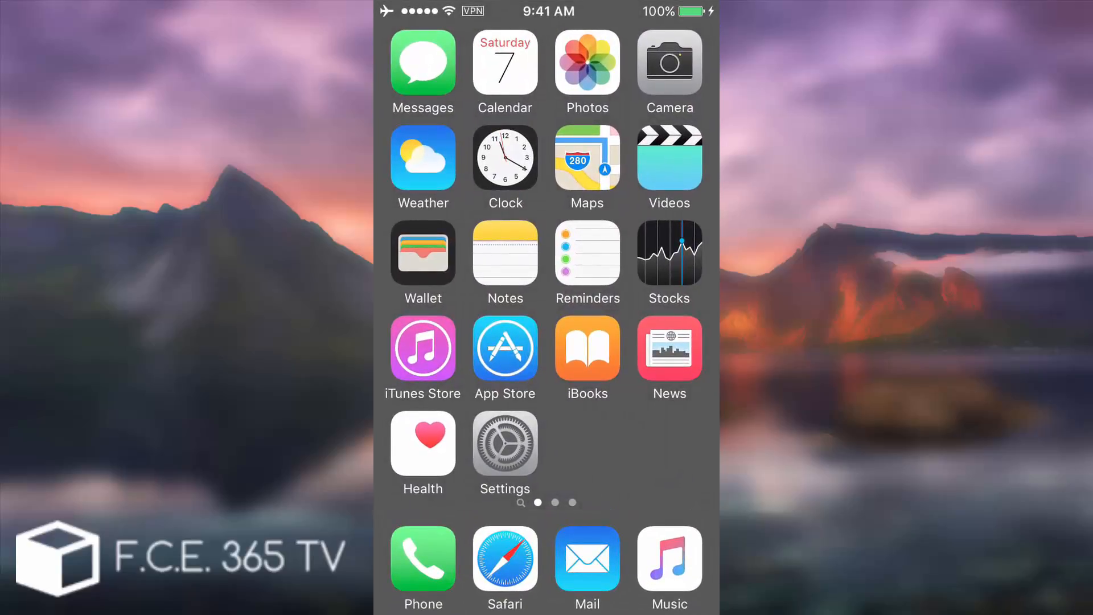
- Swipe across home screen pages on the way to the wallpaper chooser
scroll("left", 3)
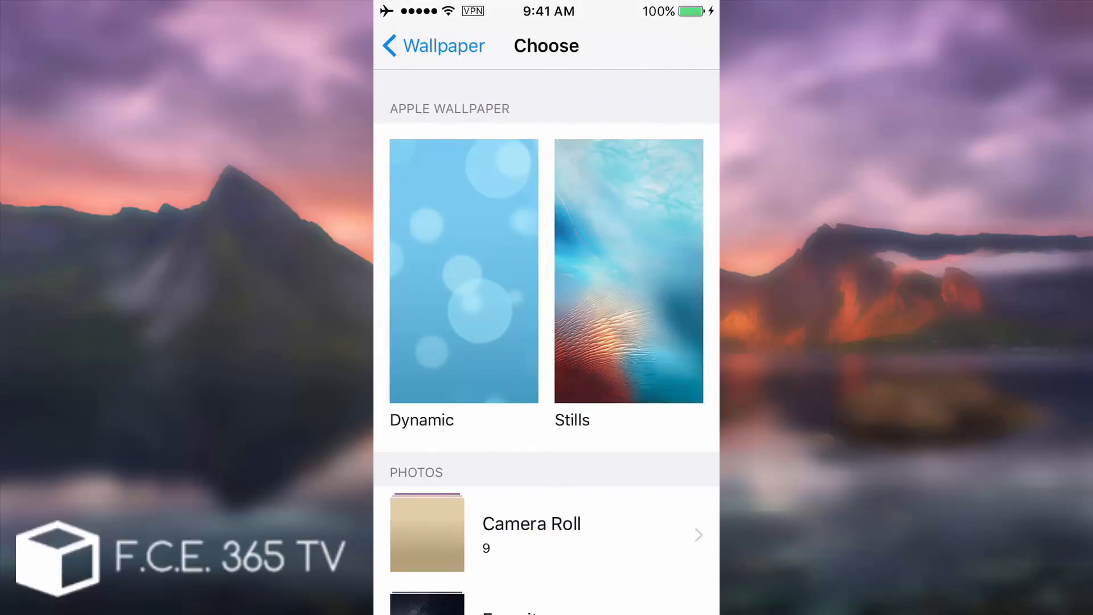
- Set a Camera Roll image as wallpaper, then choose the solid blue image instead
left_click(546, 535)
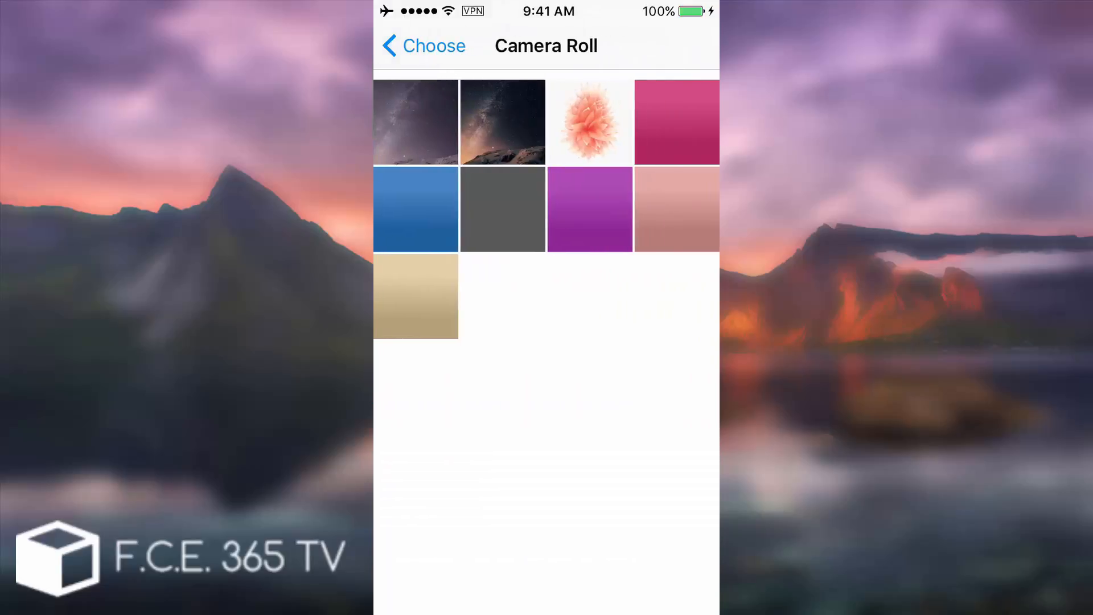
left_click(677, 122)
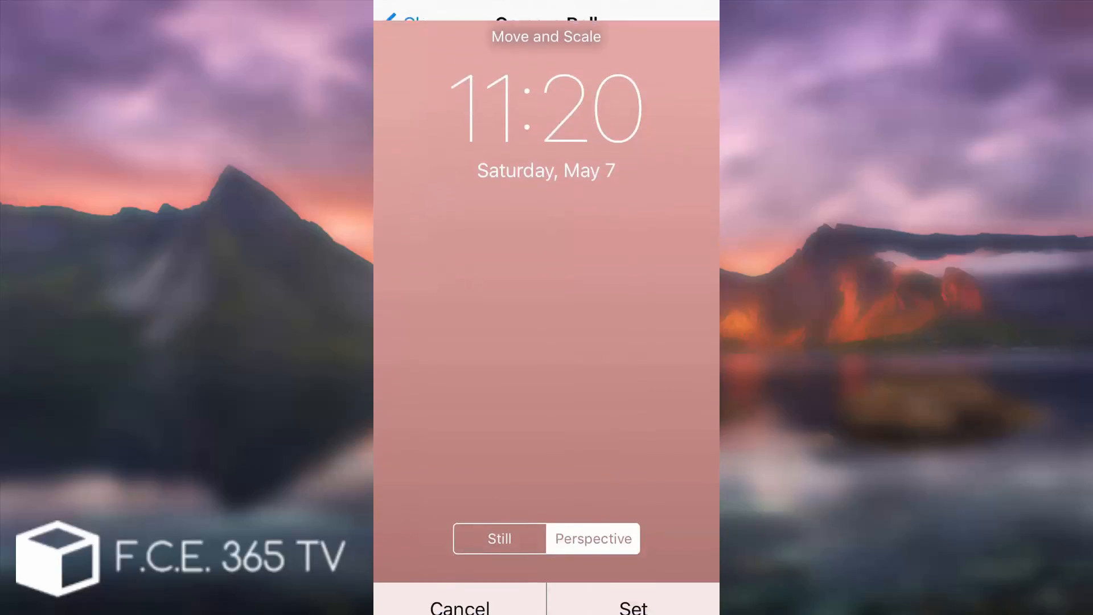
left_click(633, 607)
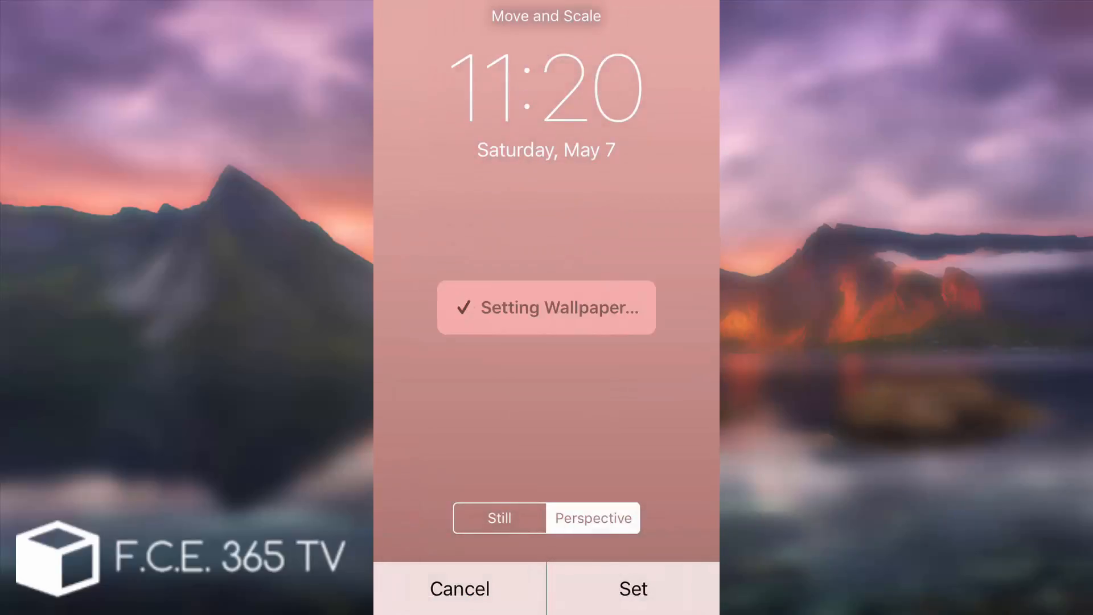
left_click(632, 588)
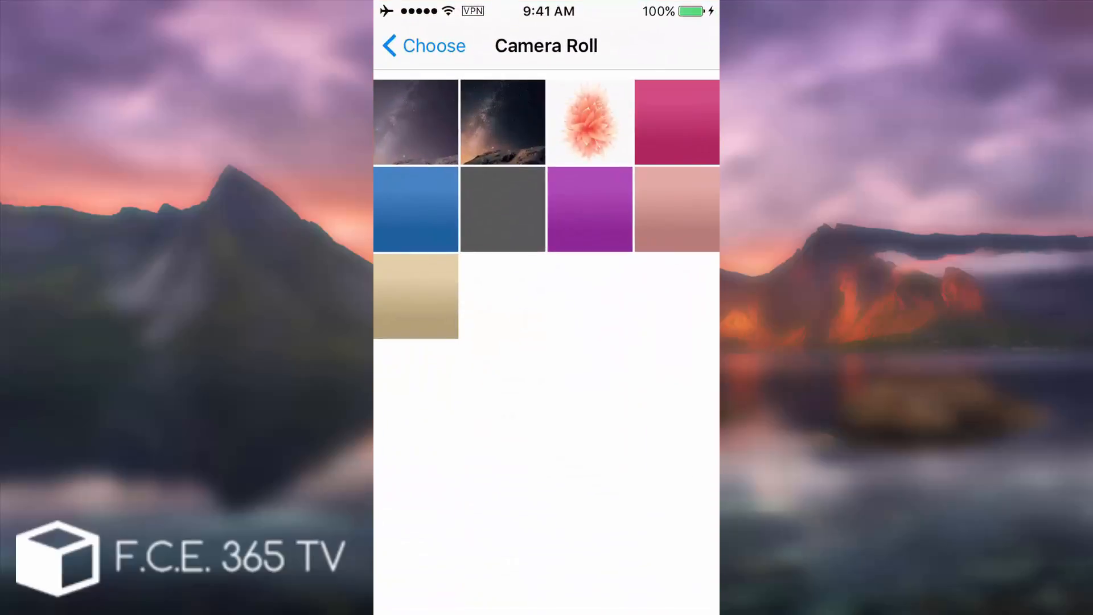
left_click(416, 210)
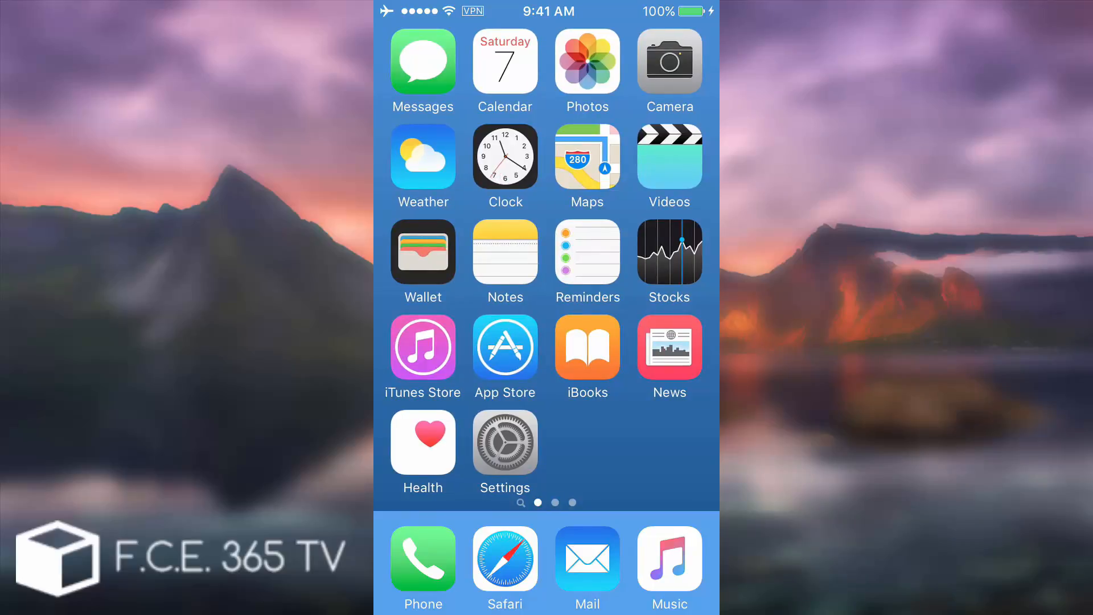
scroll("left", 3)
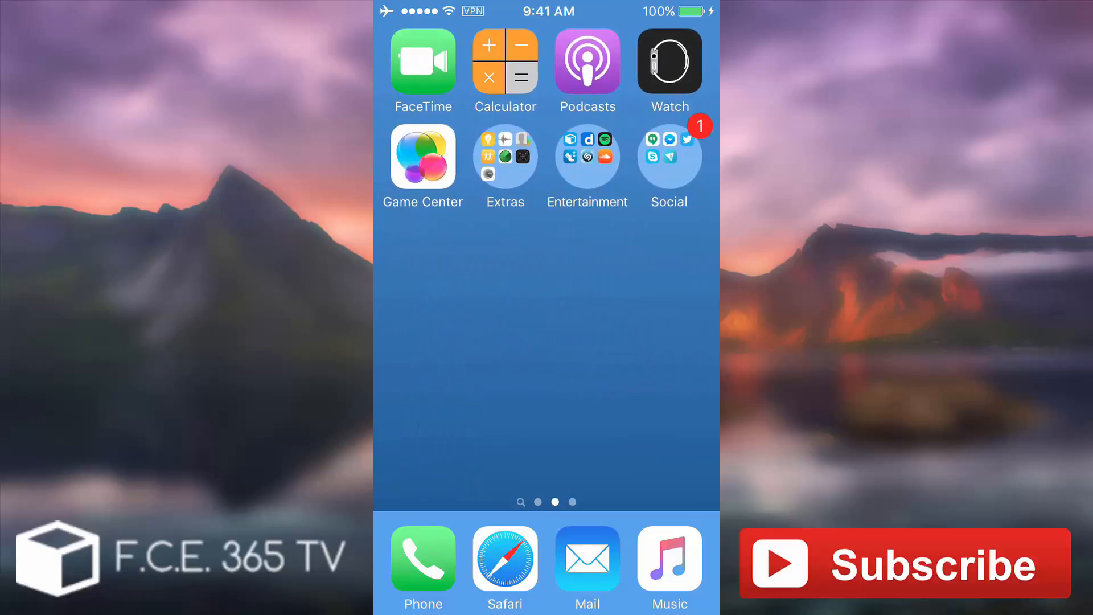
scroll("right", 3)
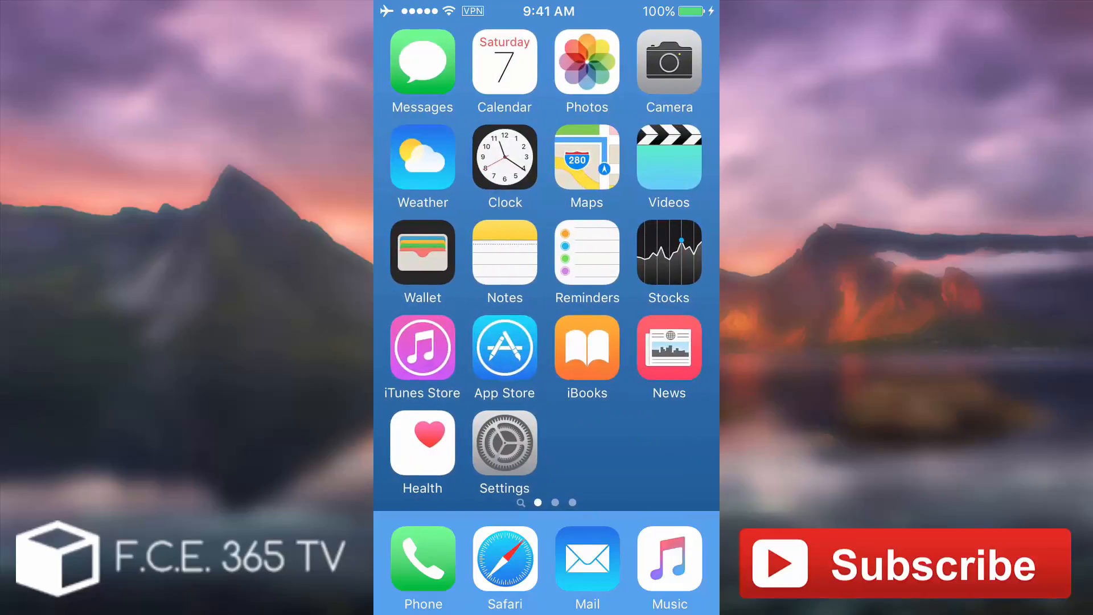